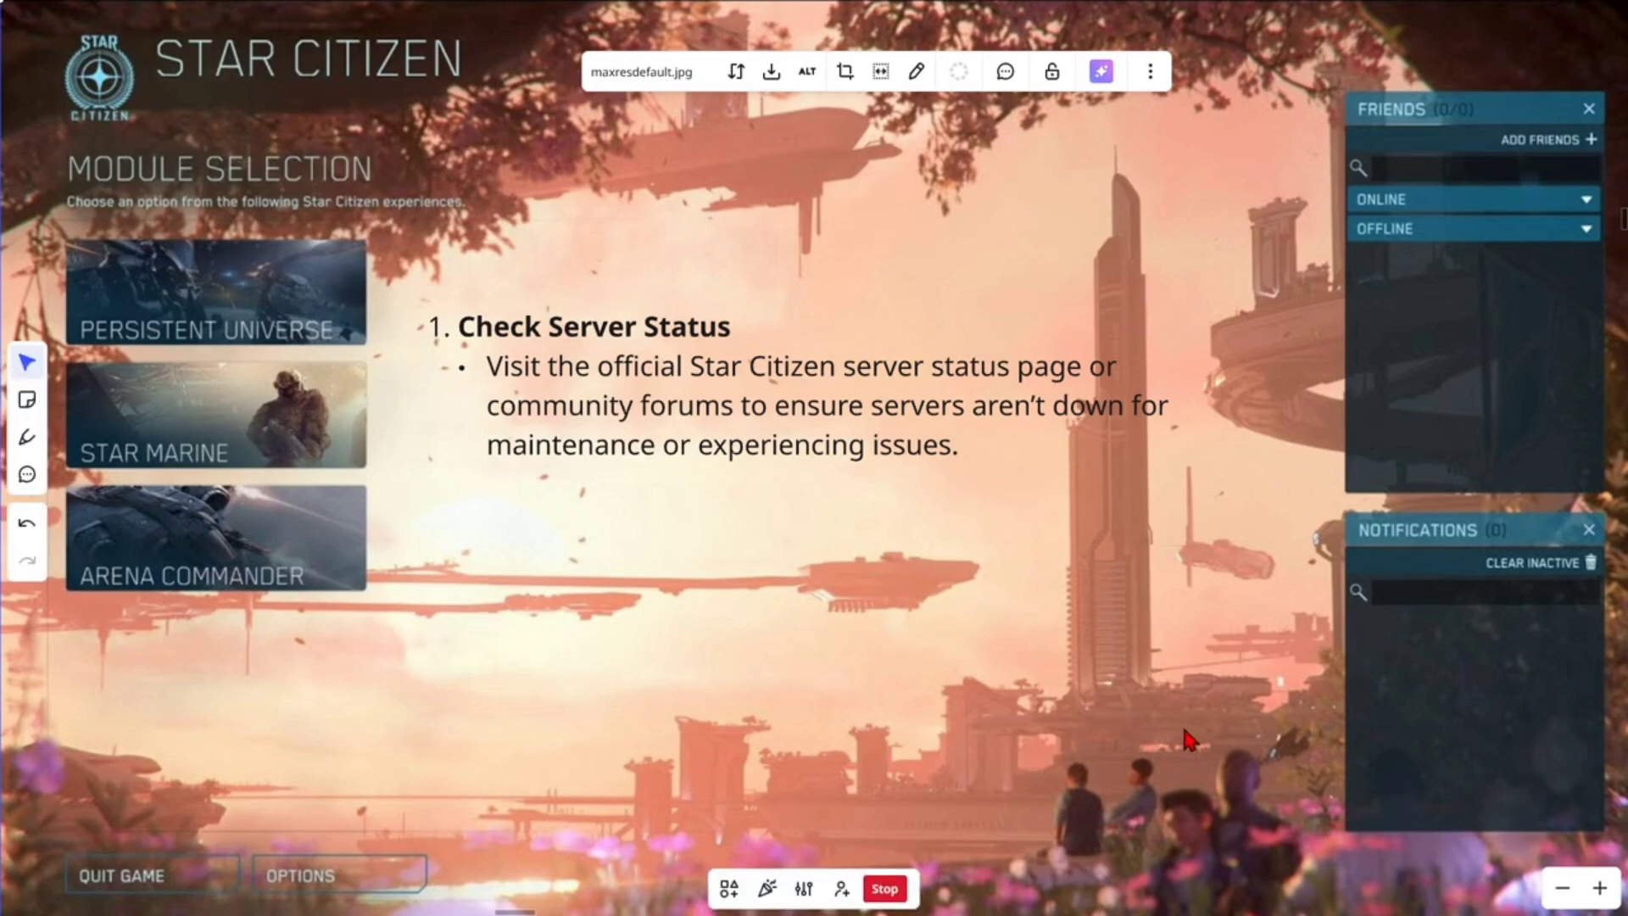
mouse_move(1097, 651)
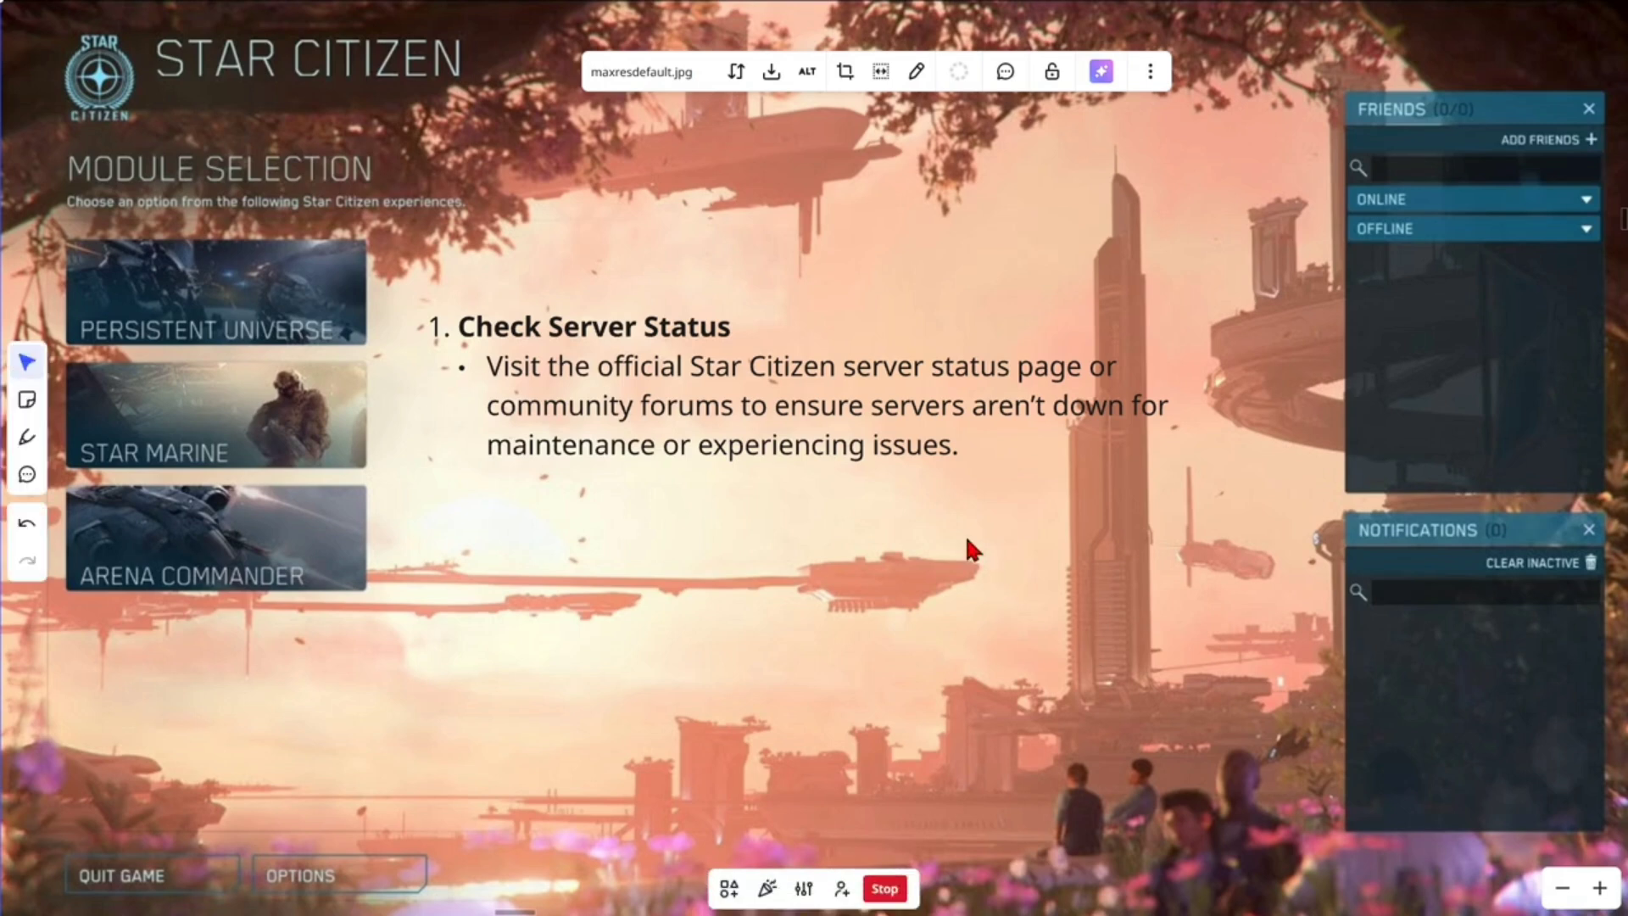
mouse_move(925, 597)
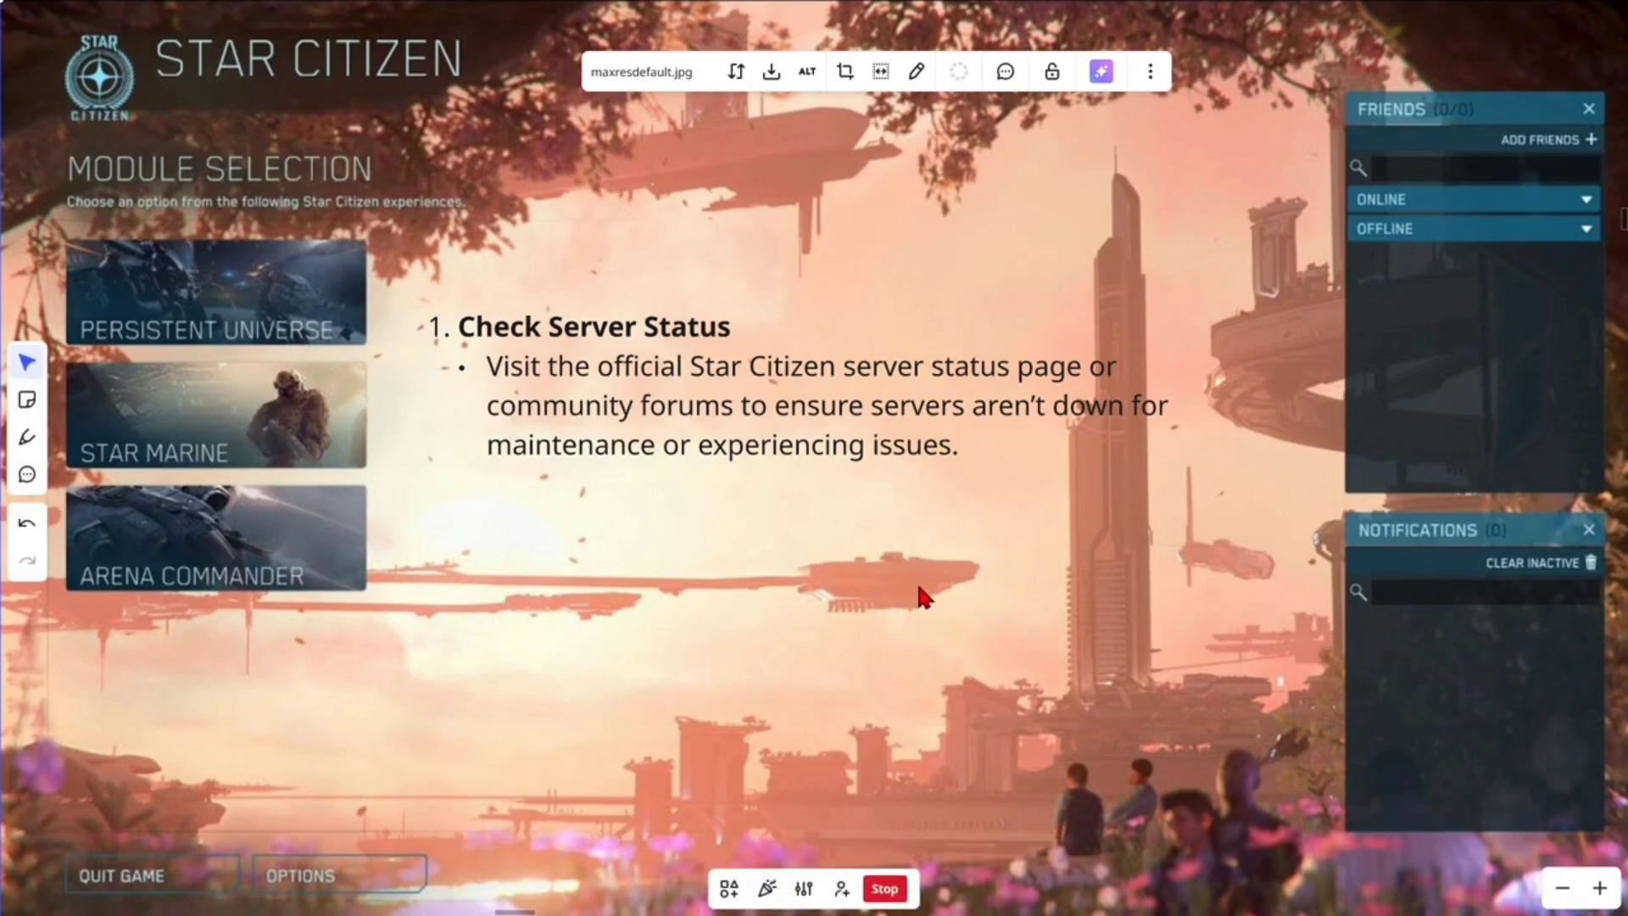
mouse_move(914, 603)
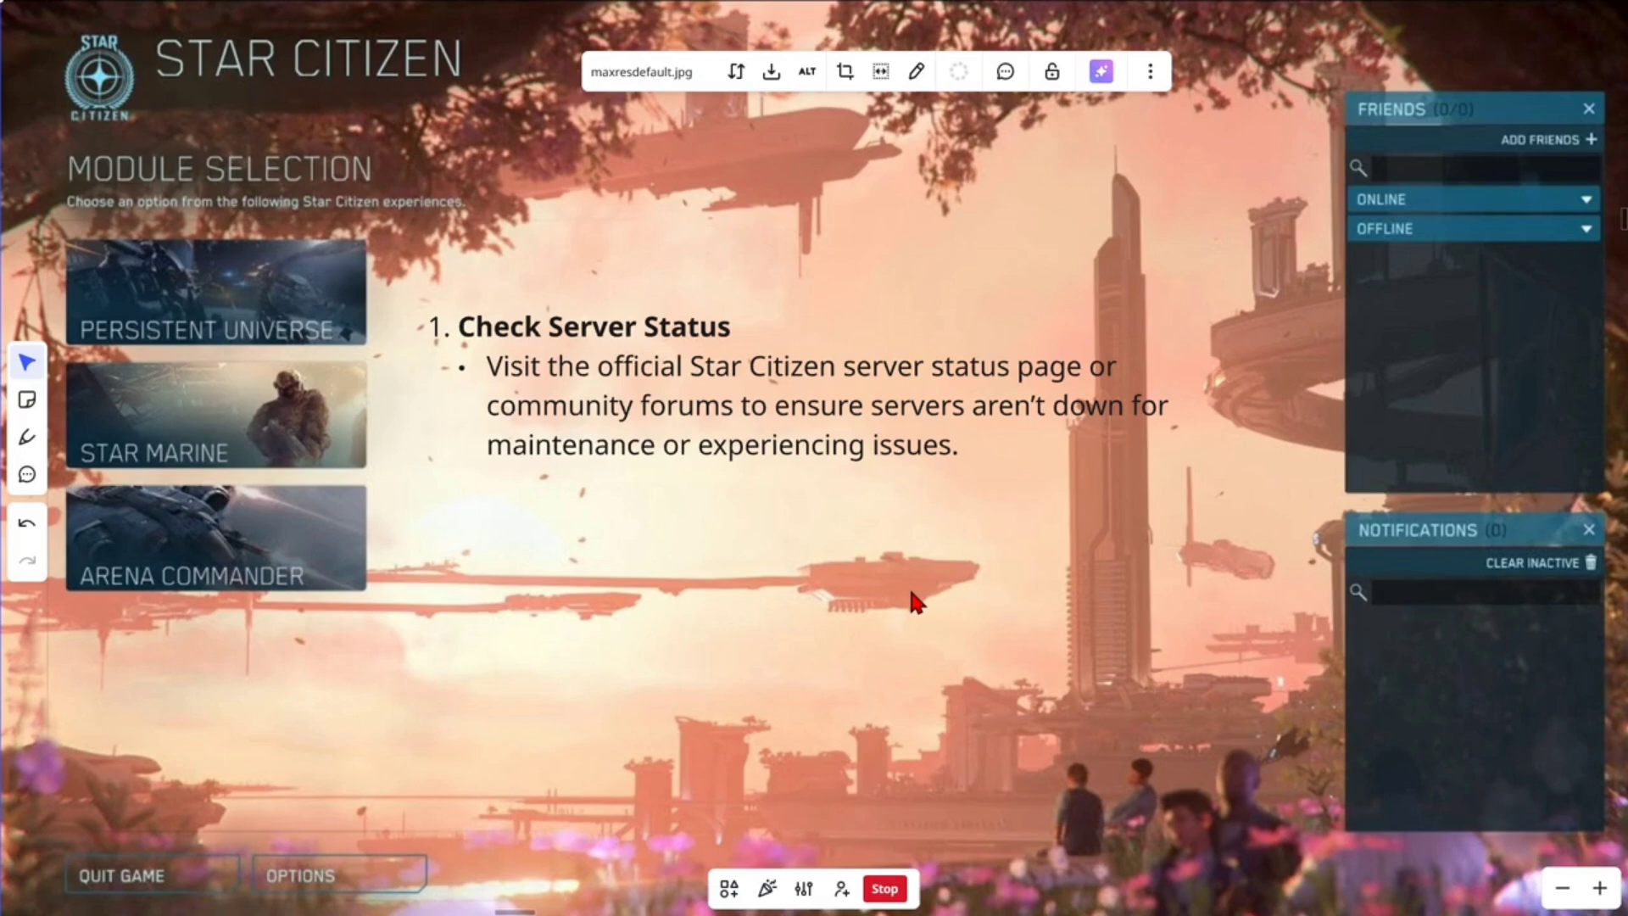
mouse_move(732, 609)
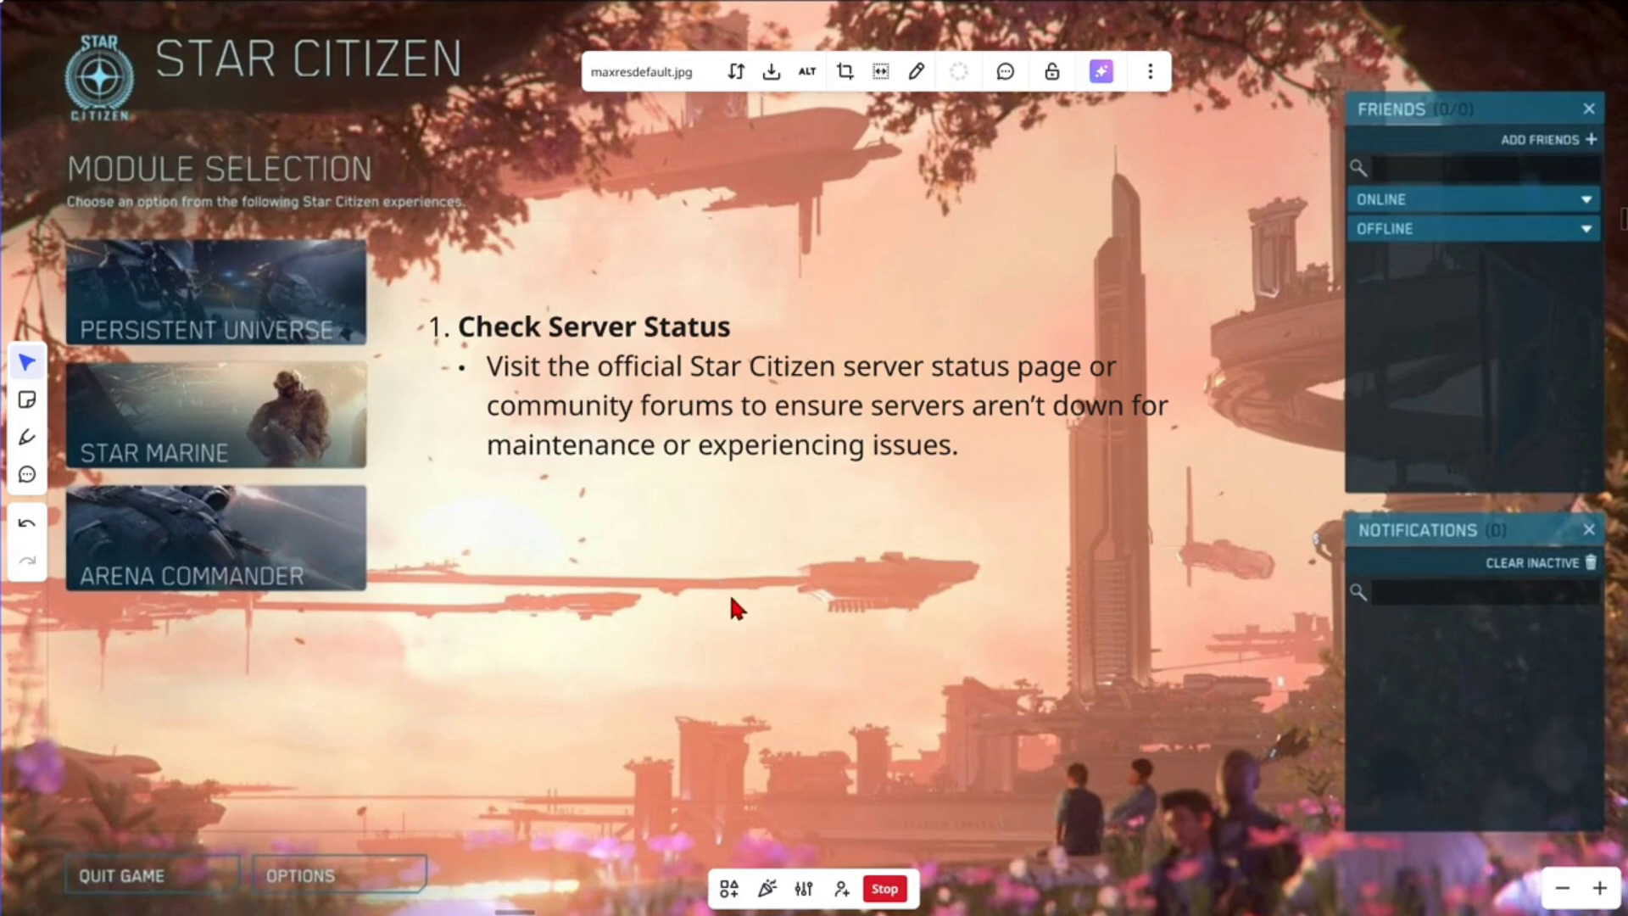
mouse_move(776, 631)
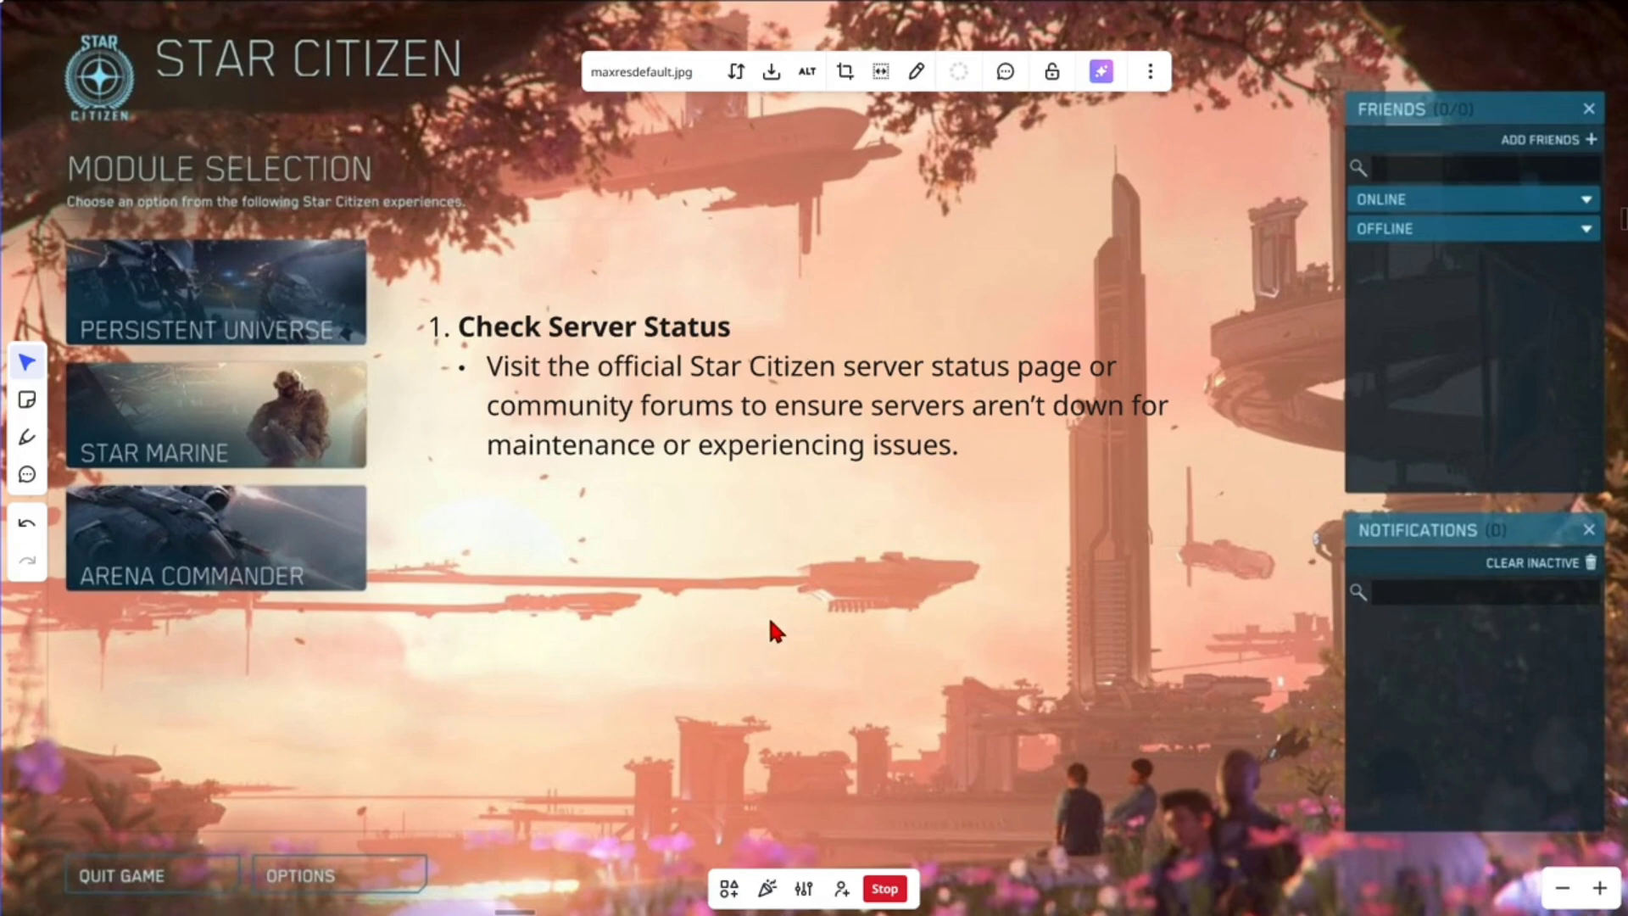
mouse_move(741, 841)
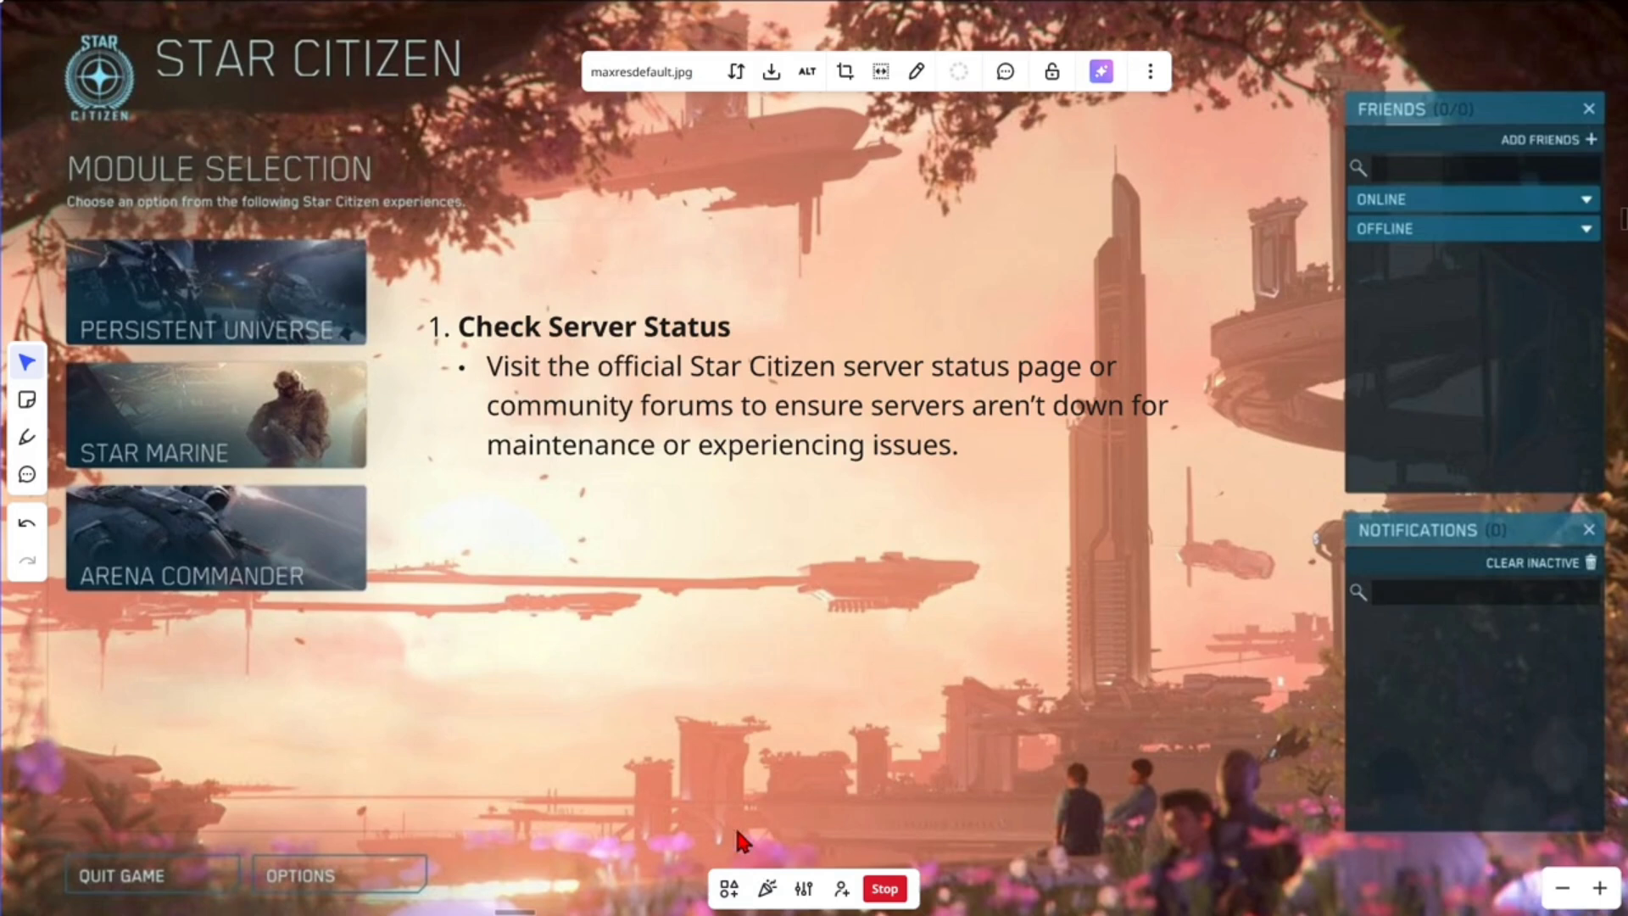
mouse_move(675, 556)
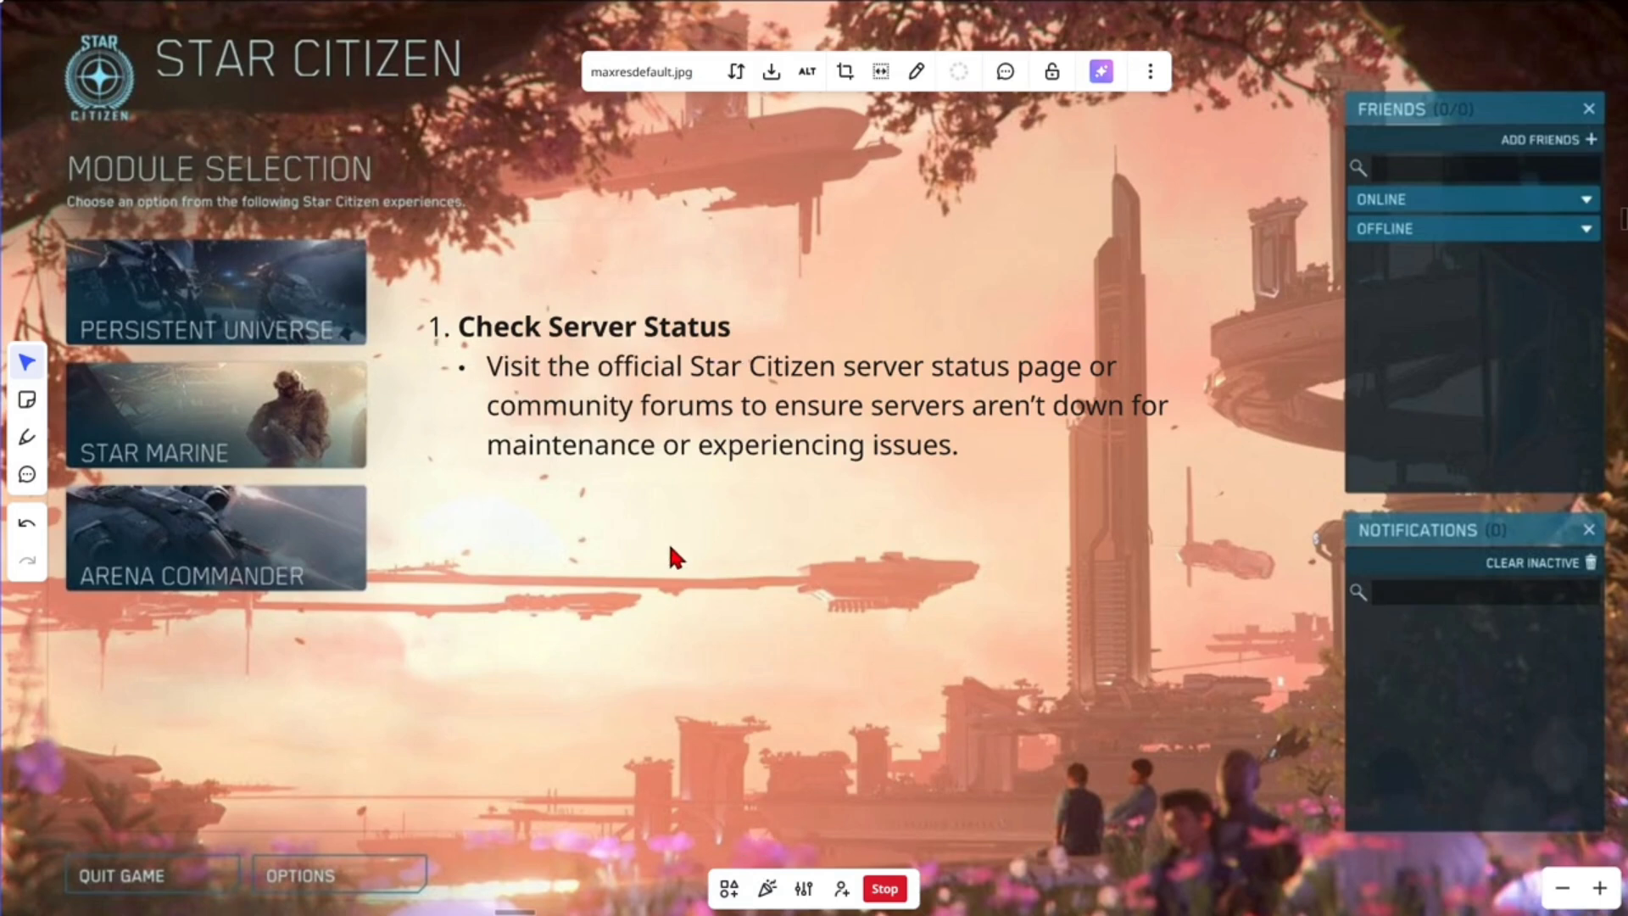
mouse_move(906, 387)
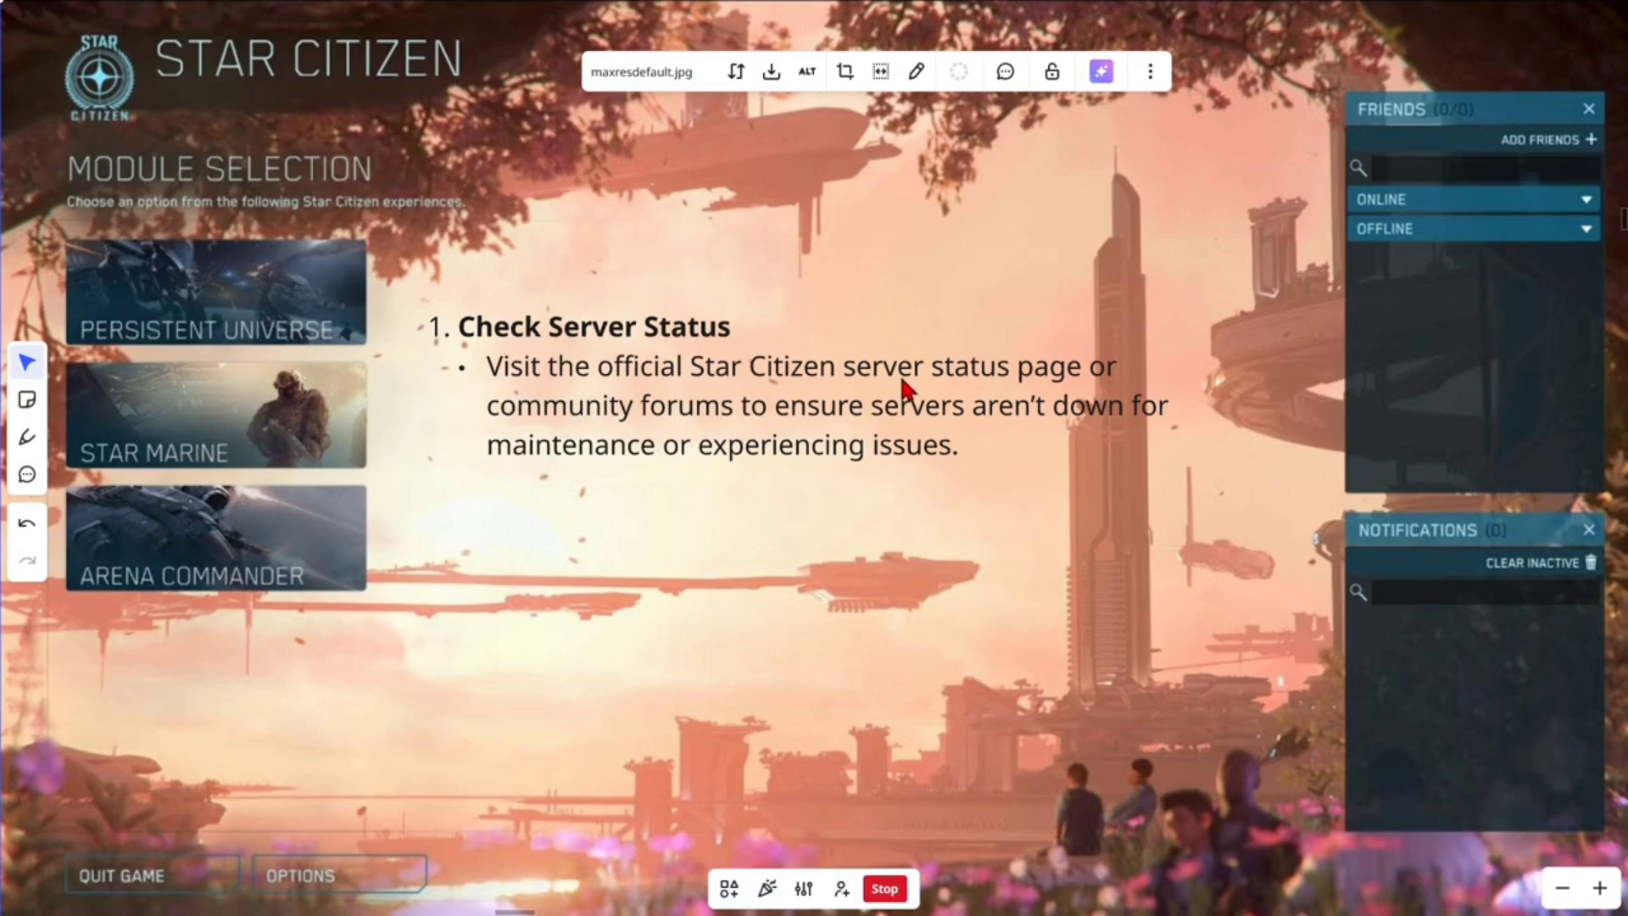
mouse_move(739, 454)
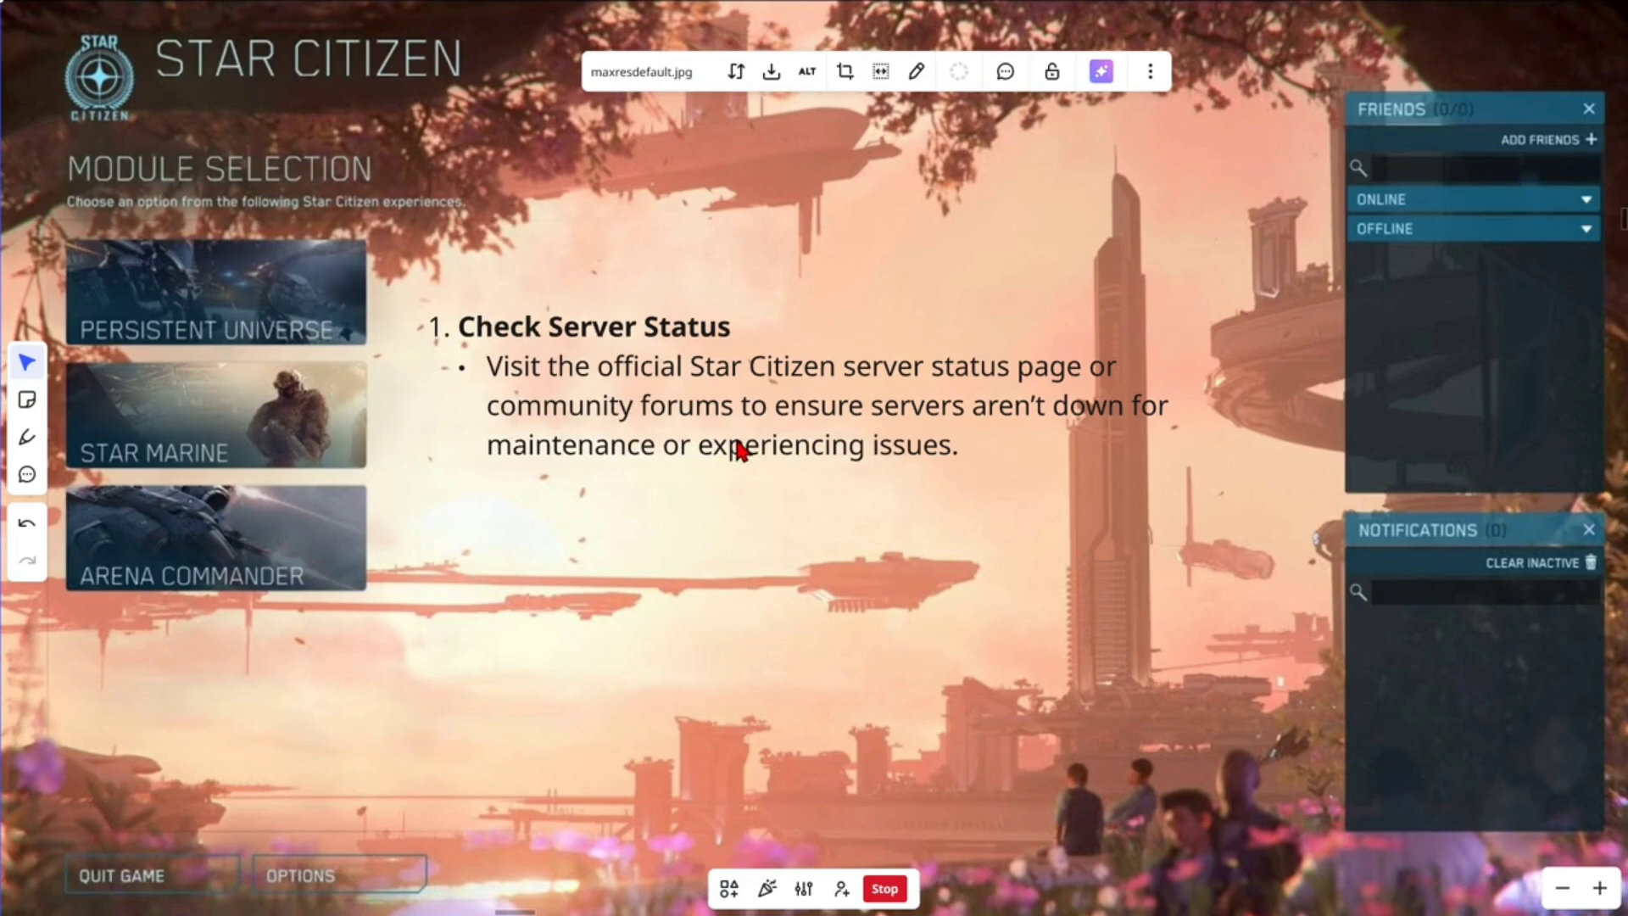
mouse_move(676, 436)
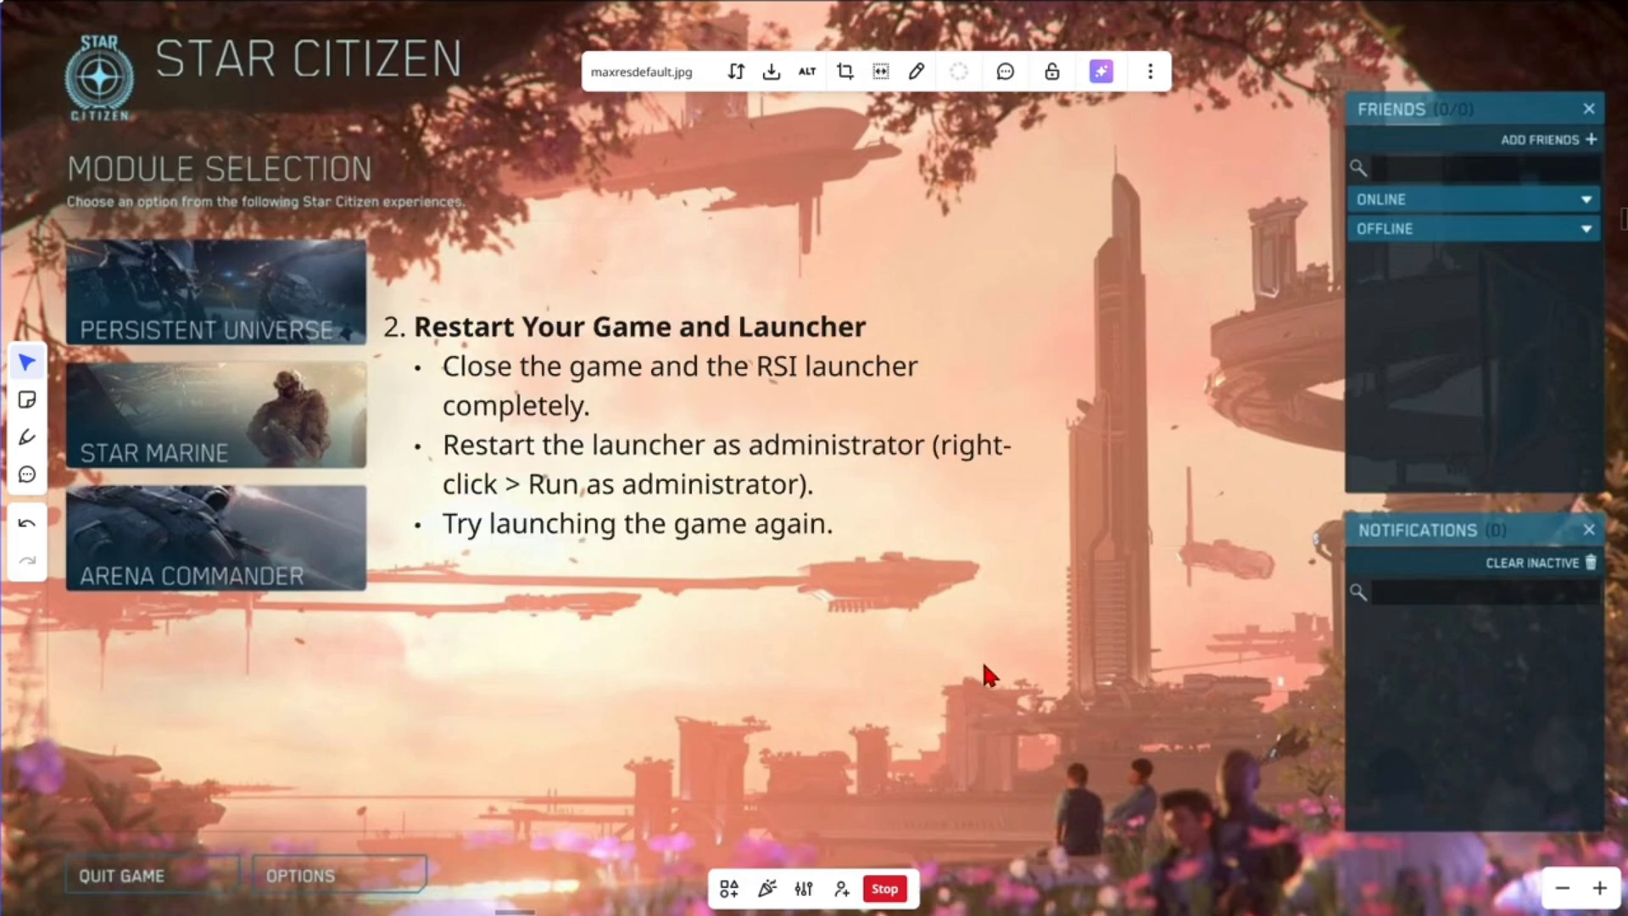
mouse_move(746, 353)
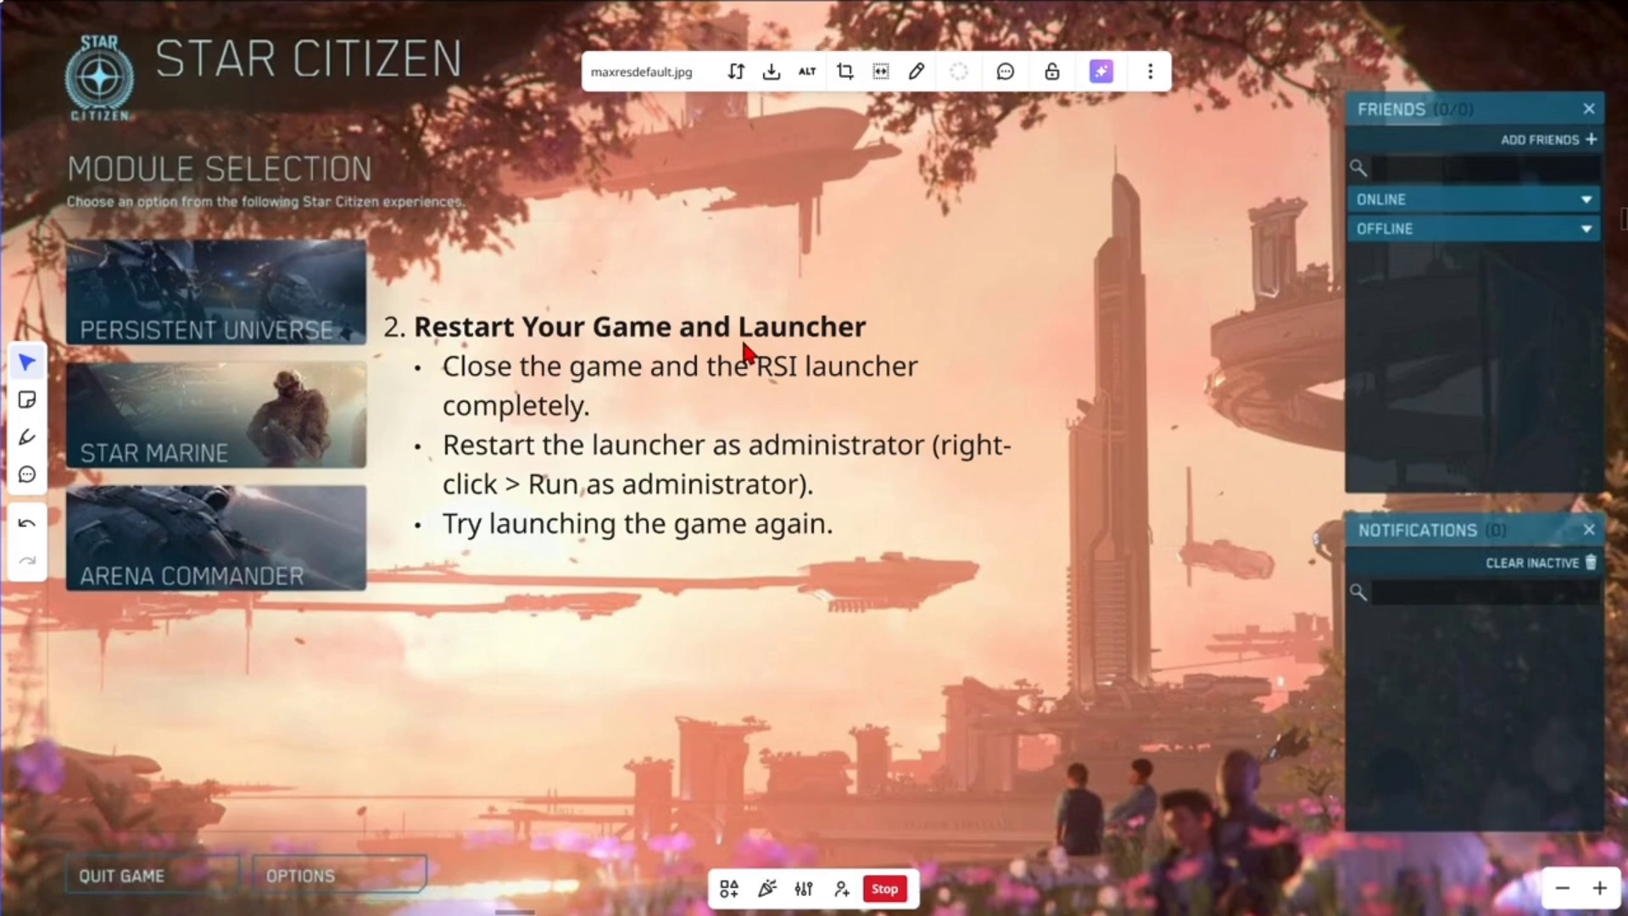
mouse_move(1126, 408)
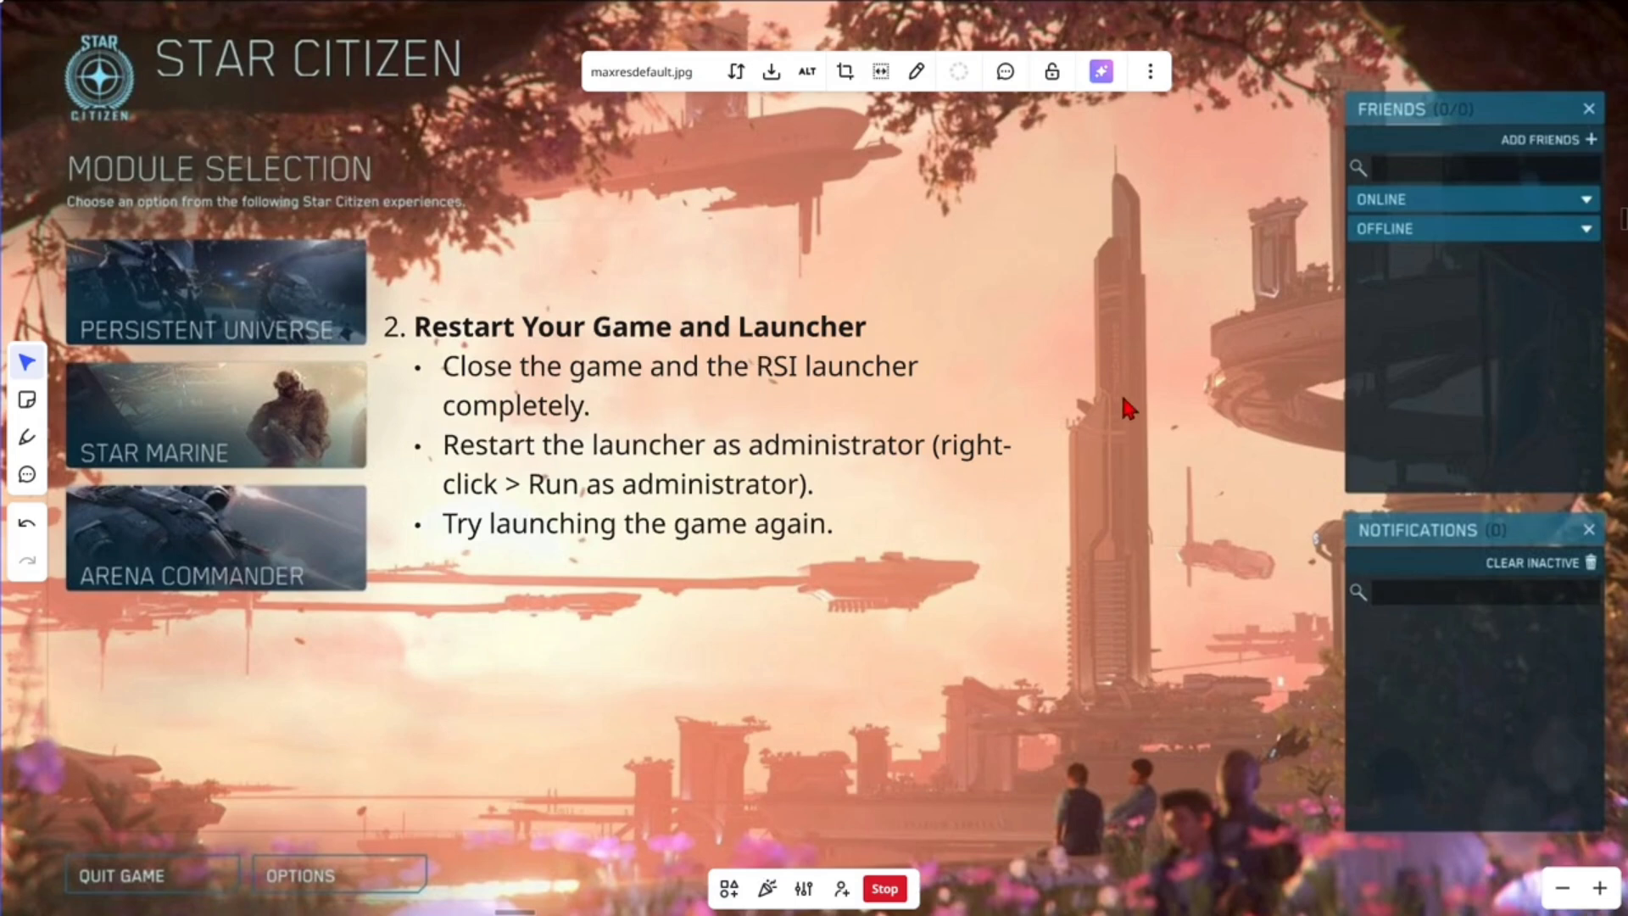
mouse_move(1136, 387)
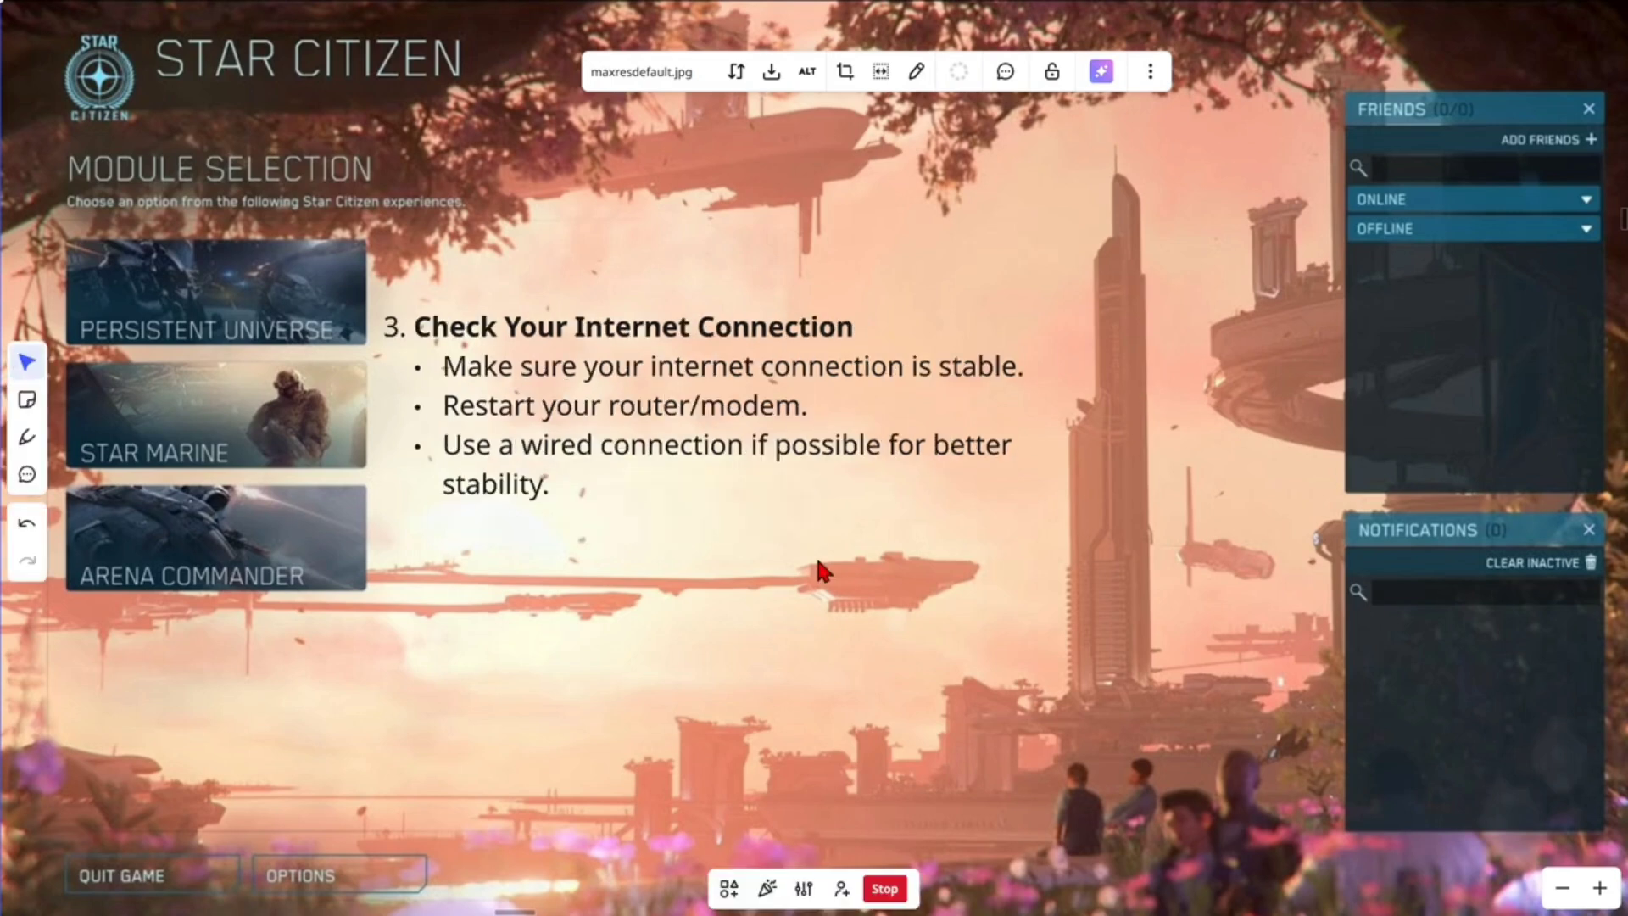
mouse_move(425, 351)
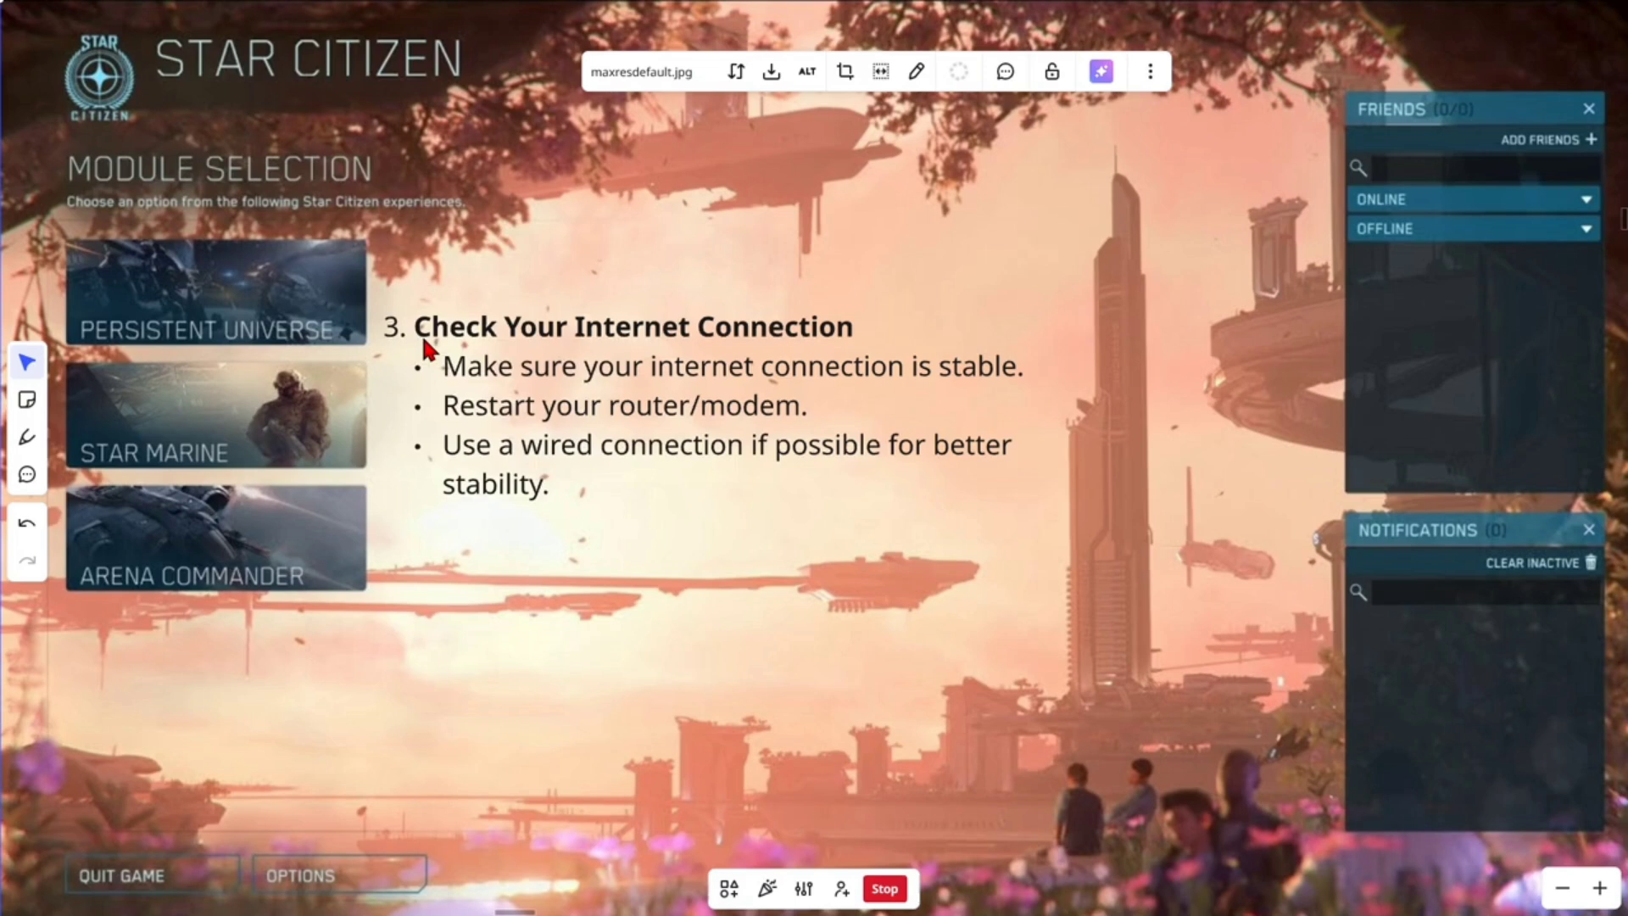
mouse_move(566, 441)
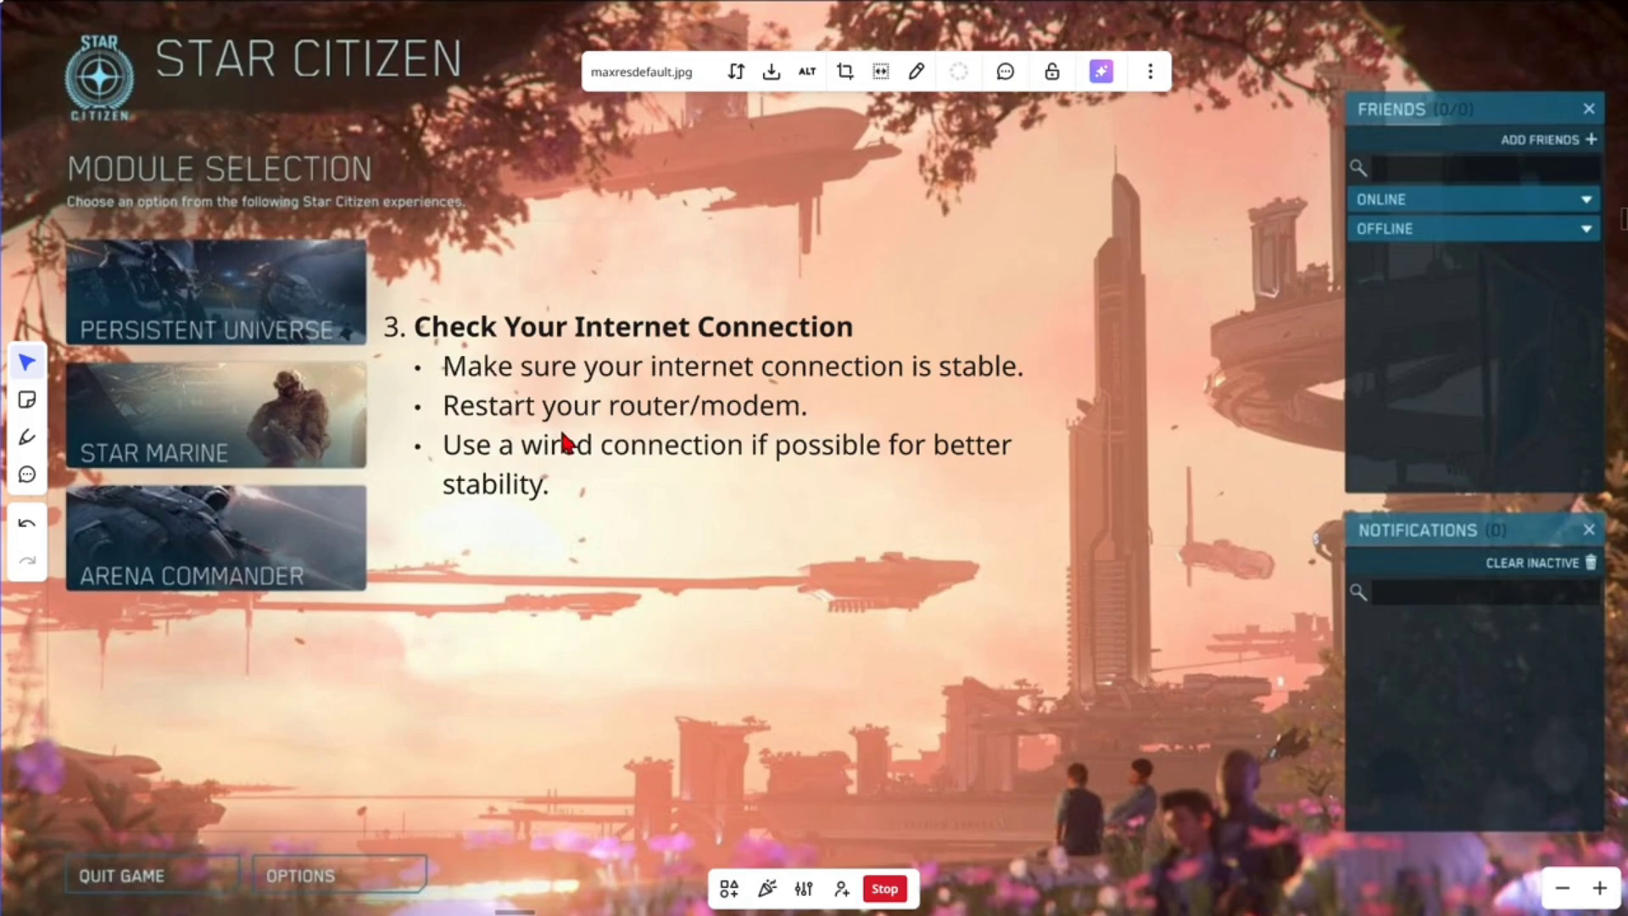
mouse_move(640, 390)
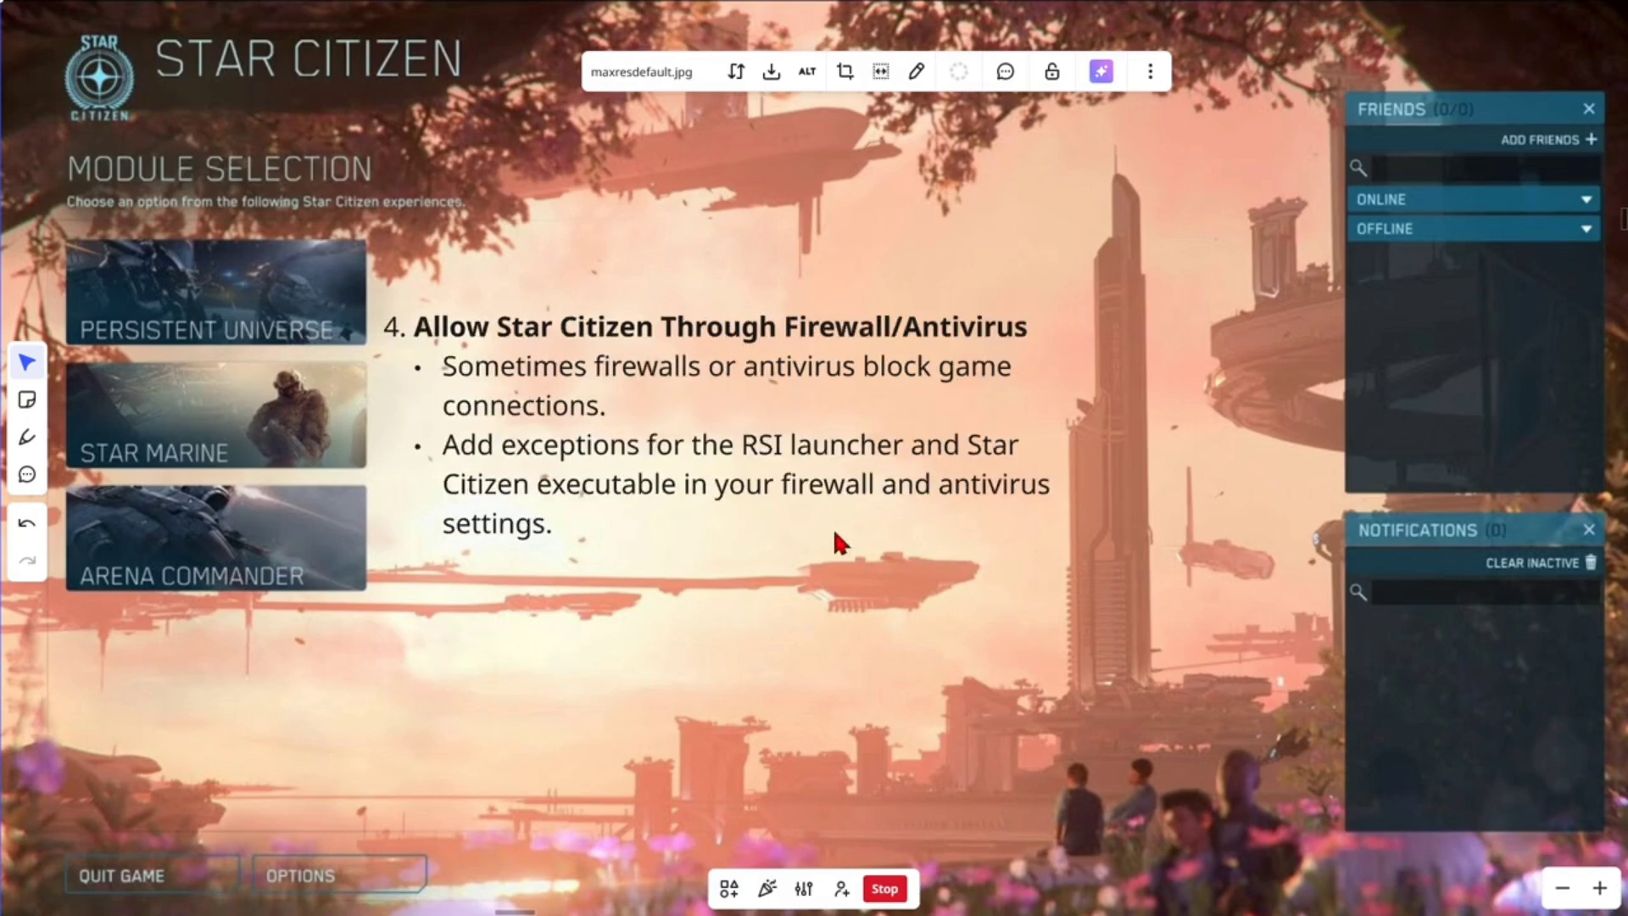
mouse_move(738, 349)
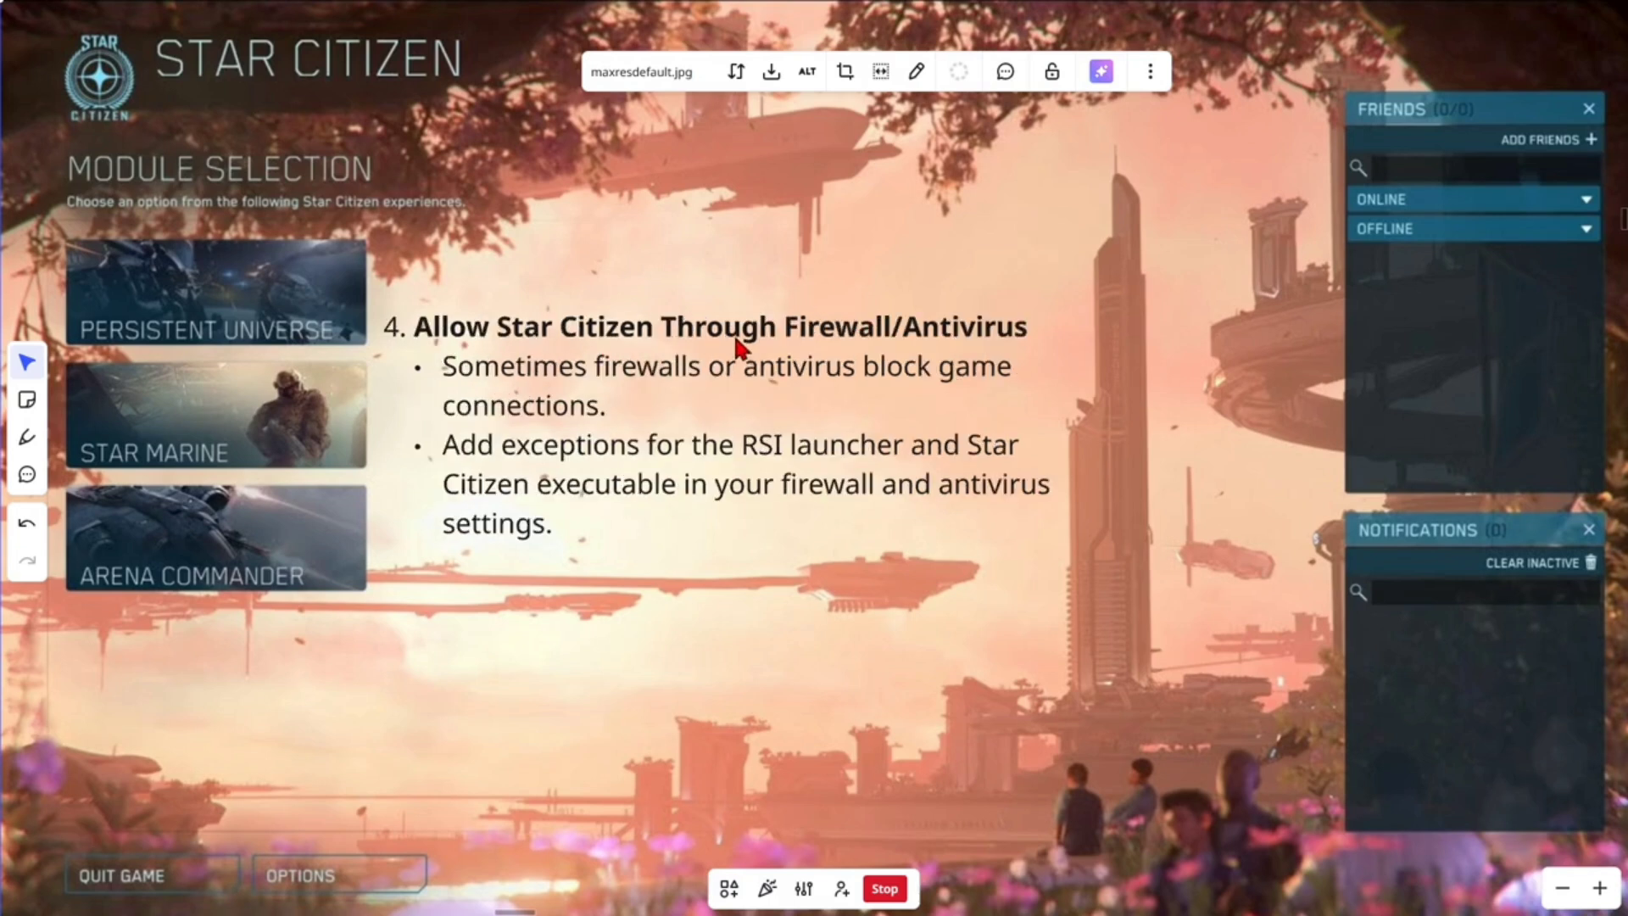
mouse_move(1101, 353)
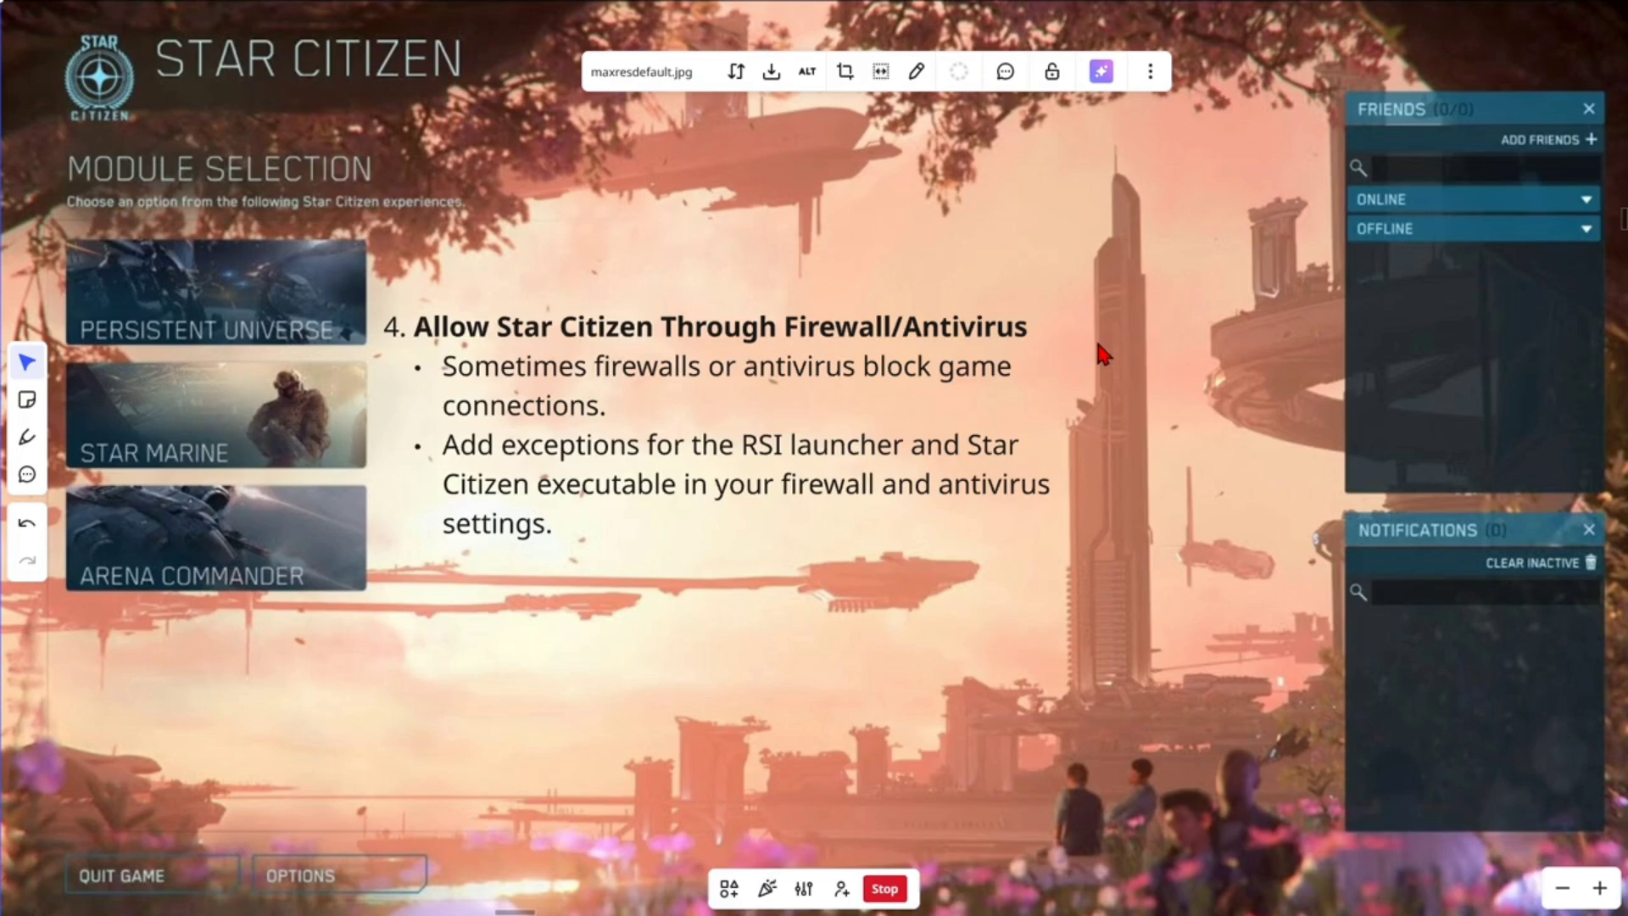
mouse_move(1125, 362)
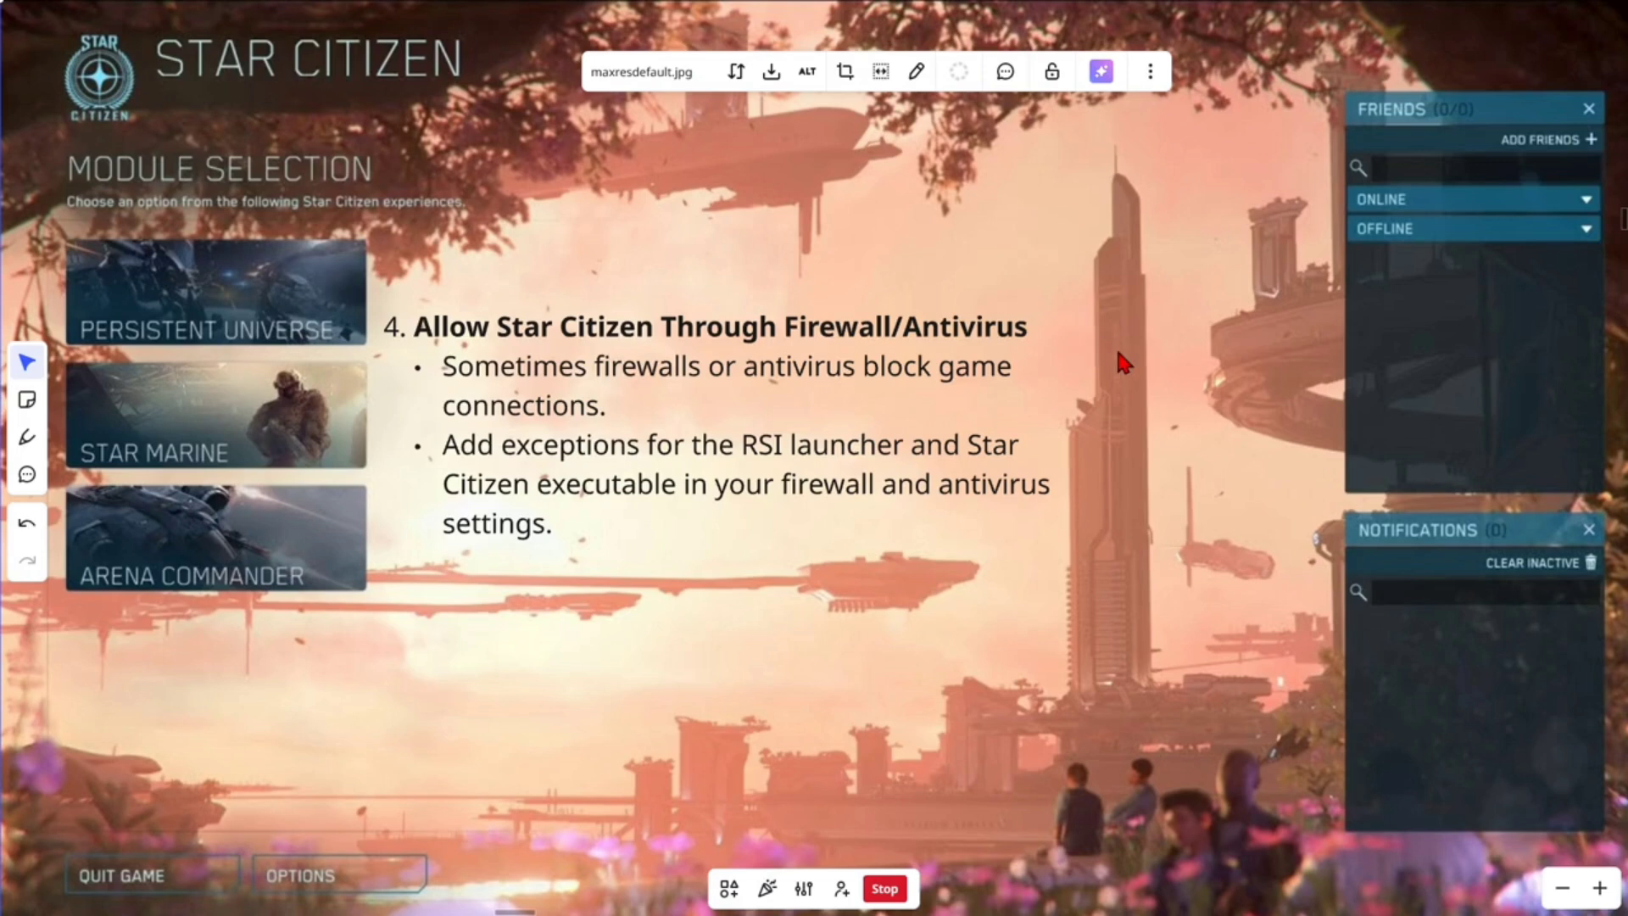
mouse_move(1136, 419)
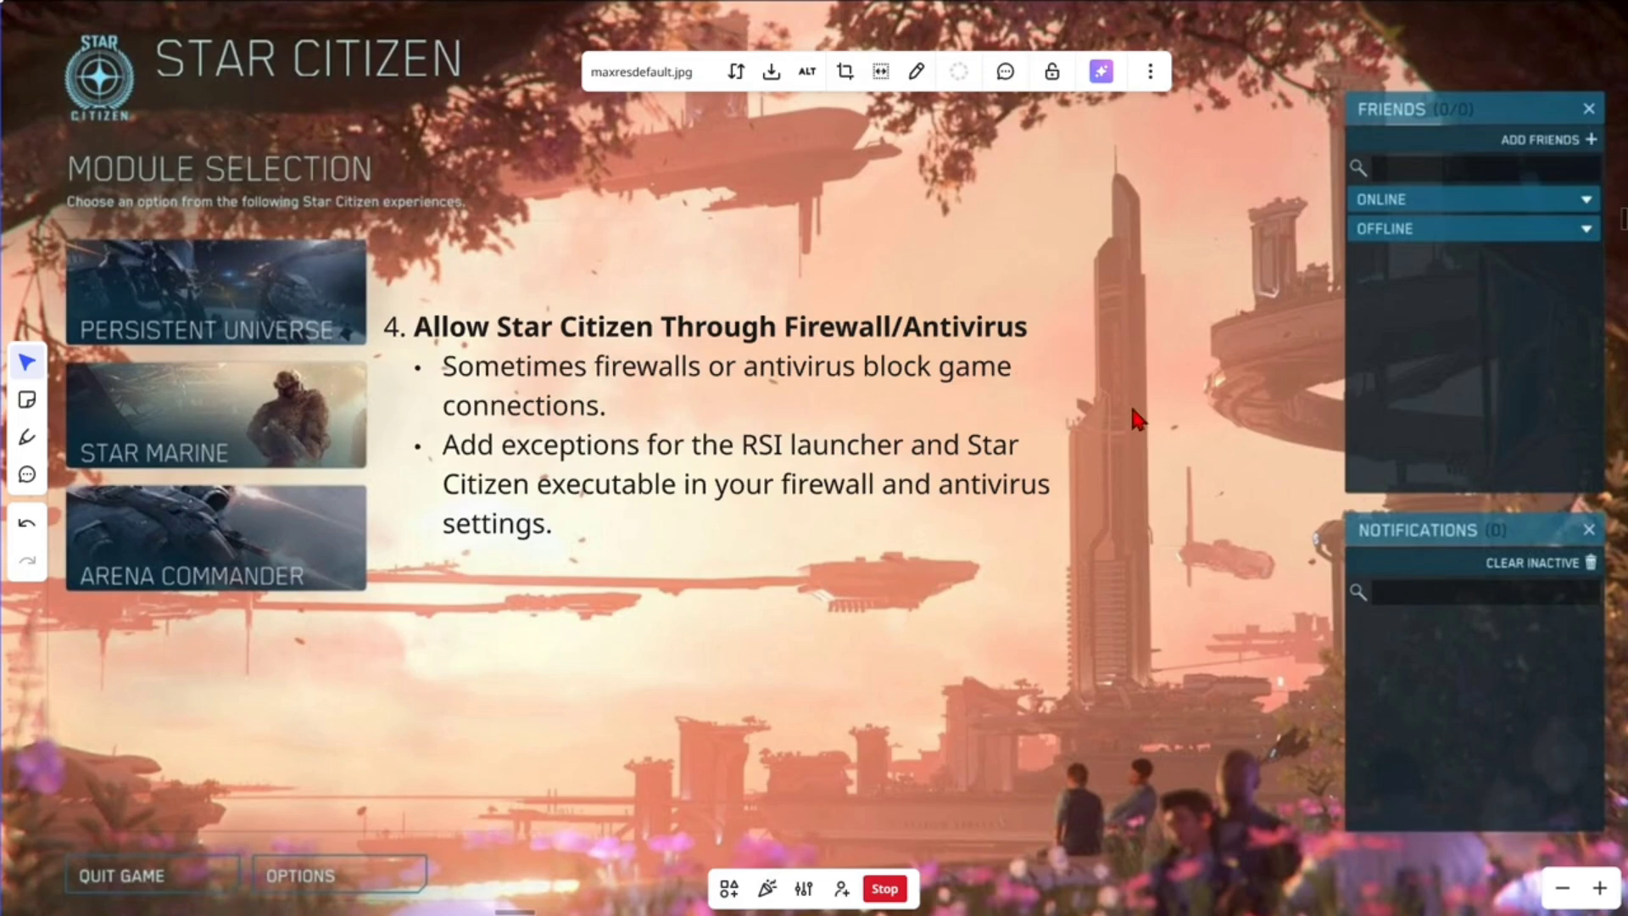
mouse_move(1066, 495)
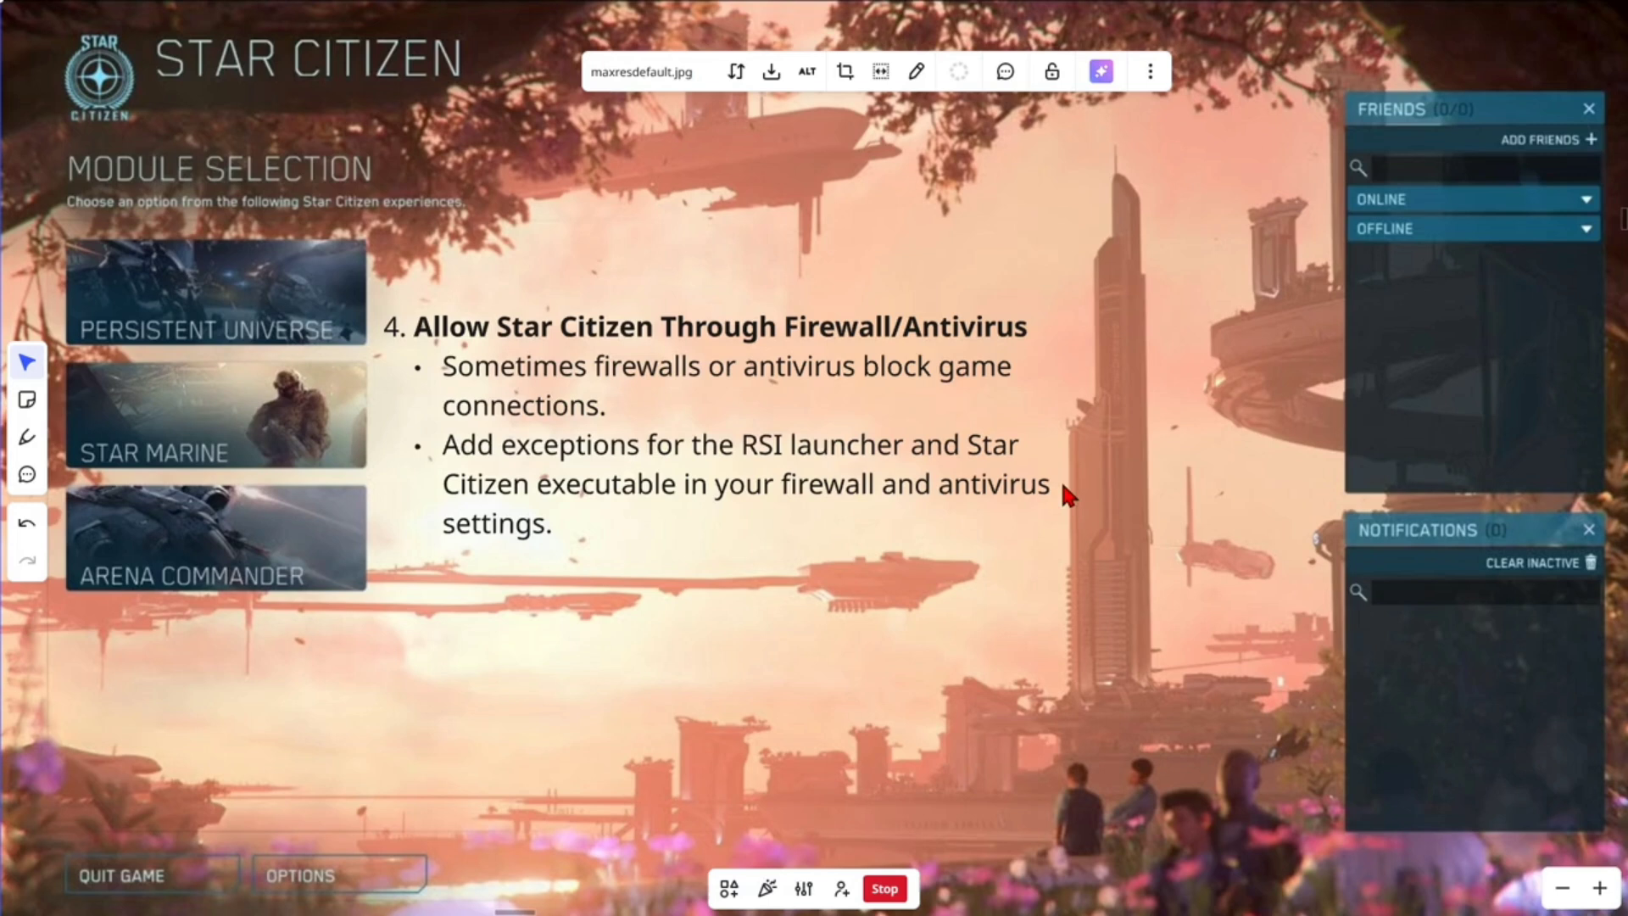
mouse_move(1148, 524)
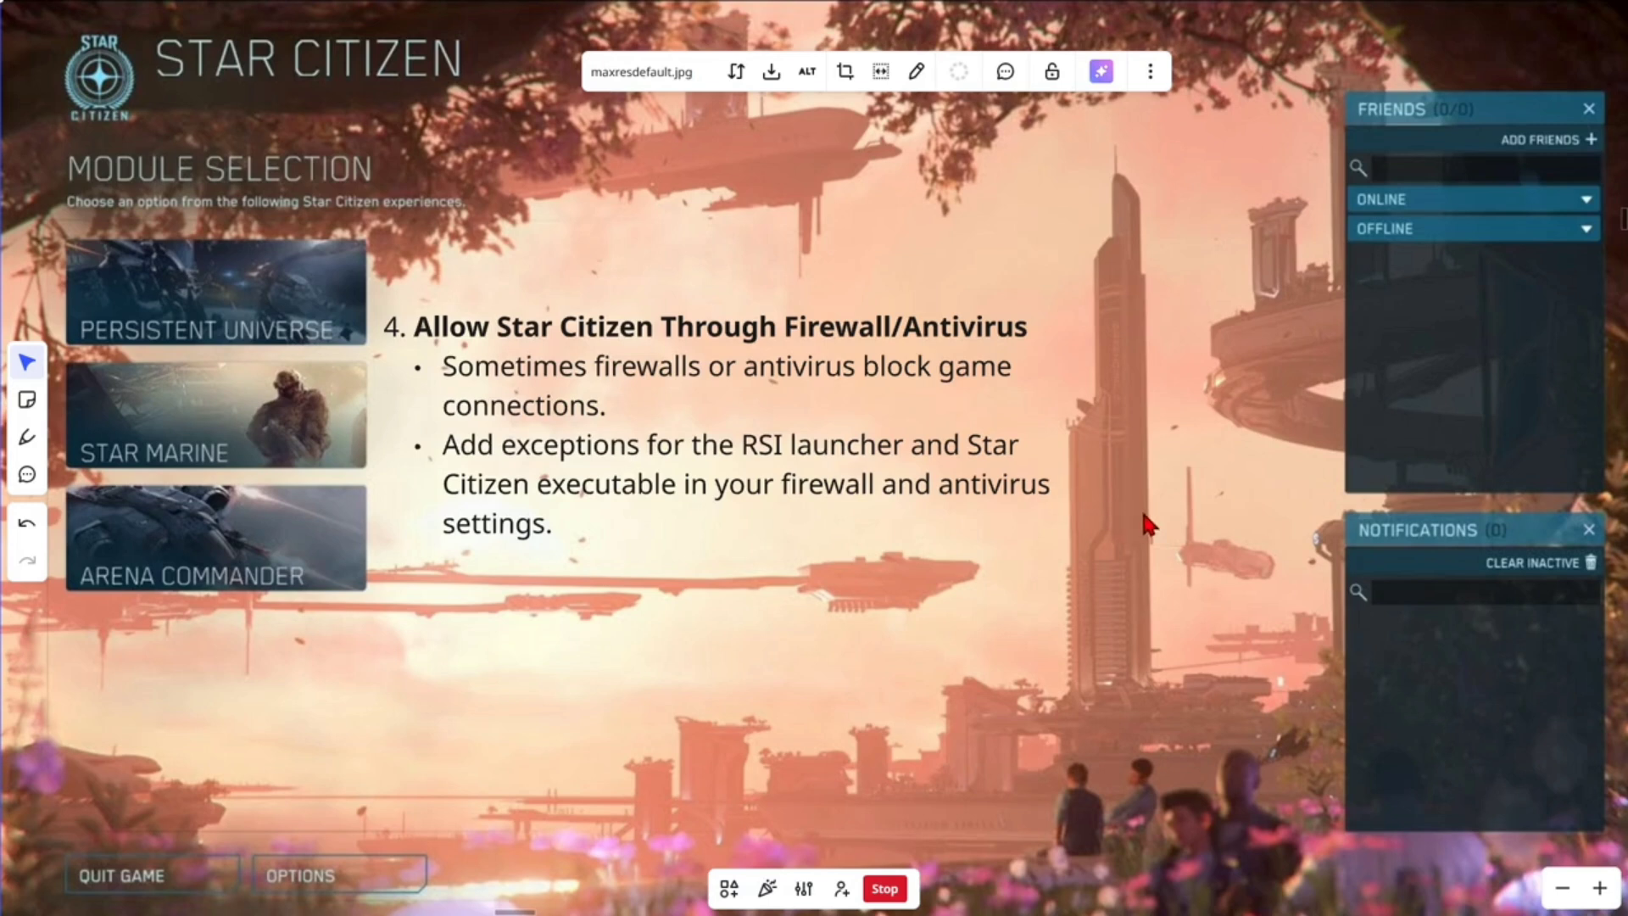
mouse_move(1038, 530)
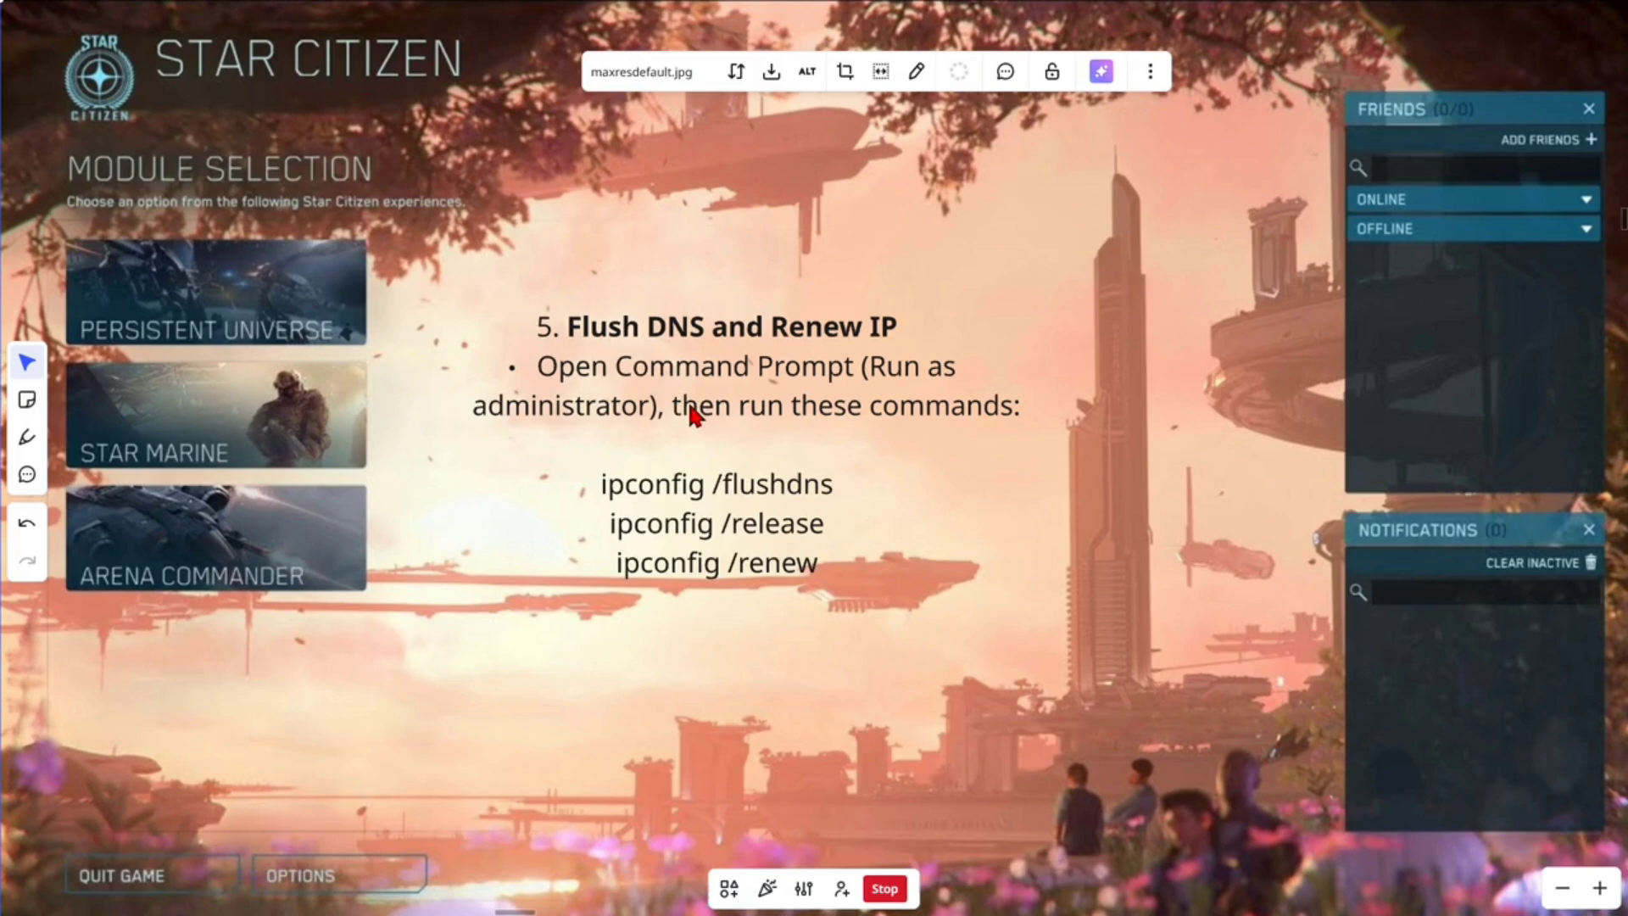
mouse_move(862, 344)
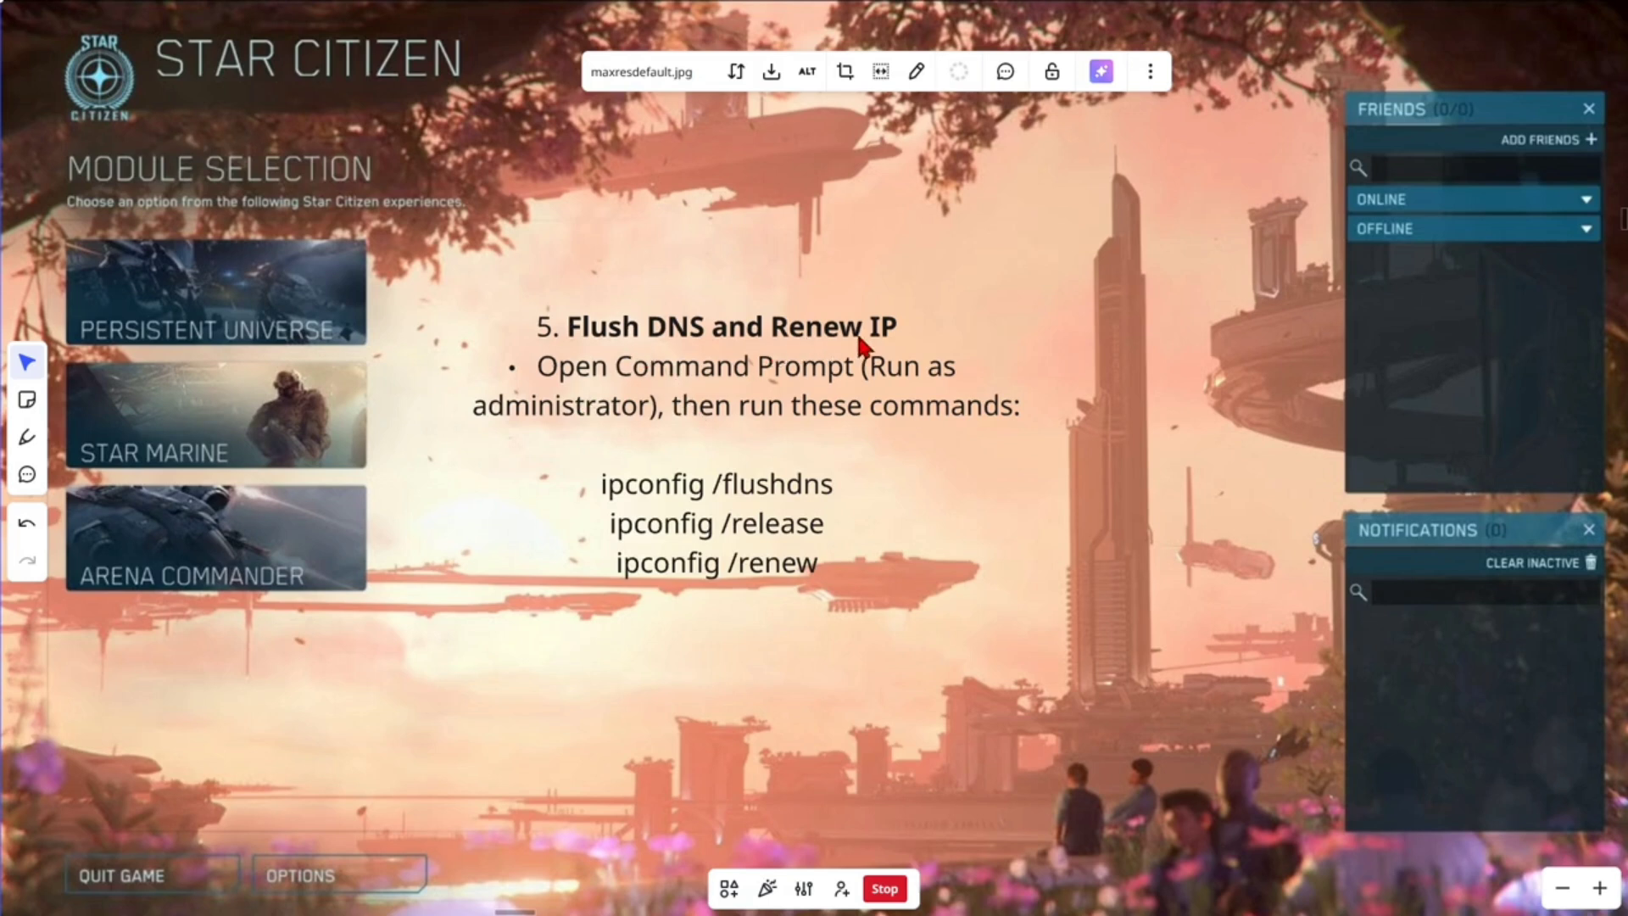
mouse_move(924, 406)
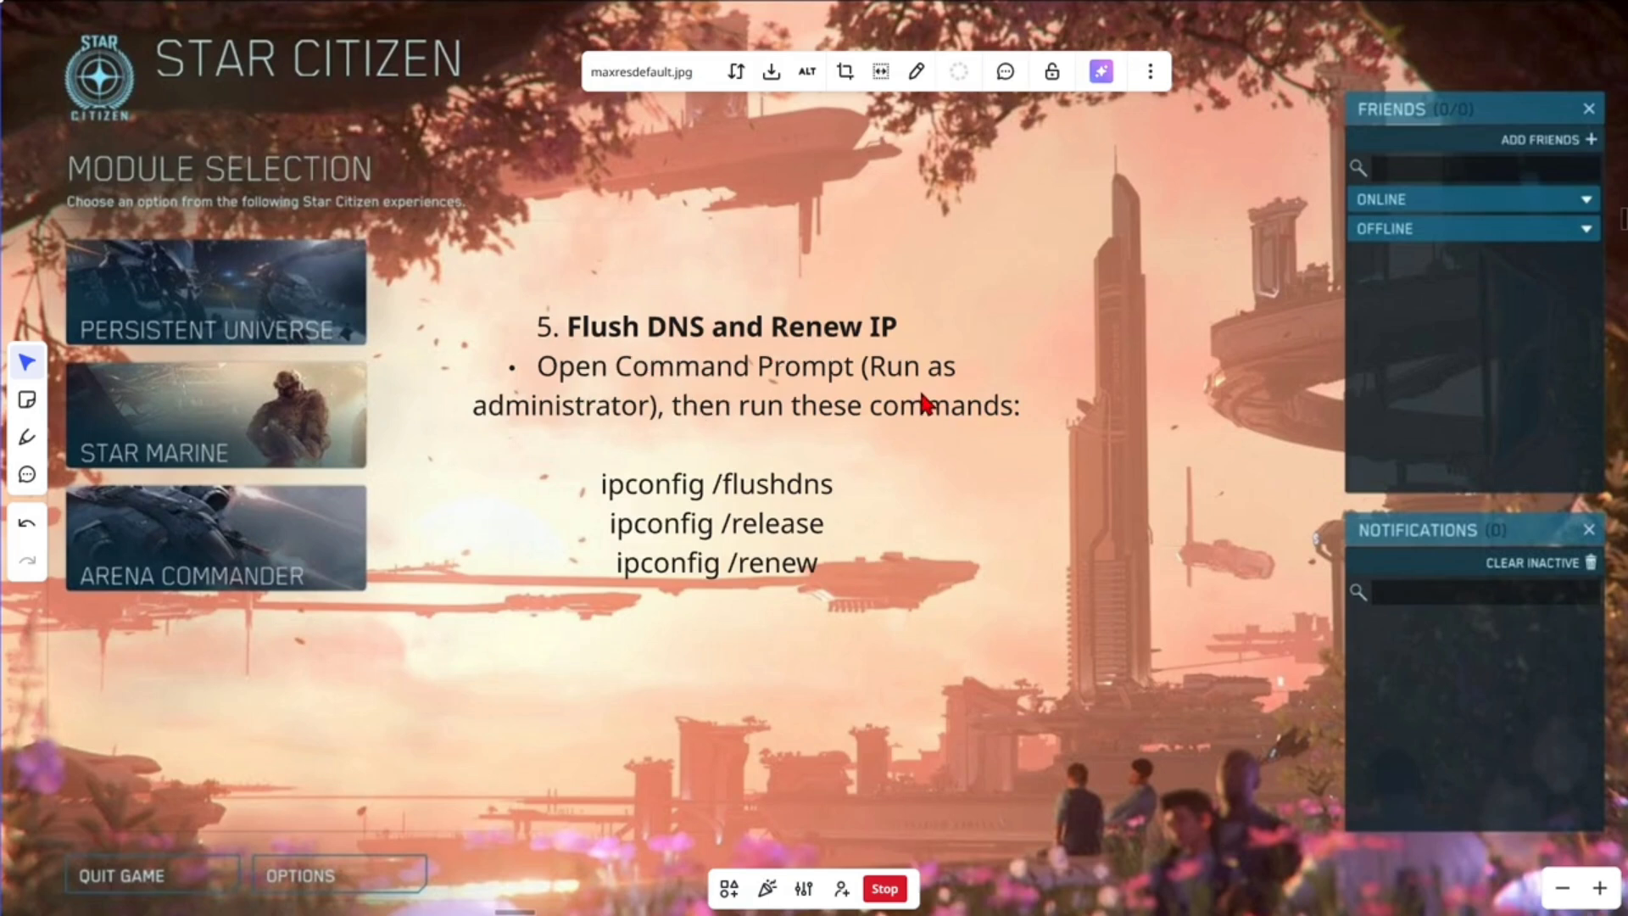
mouse_move(1002, 422)
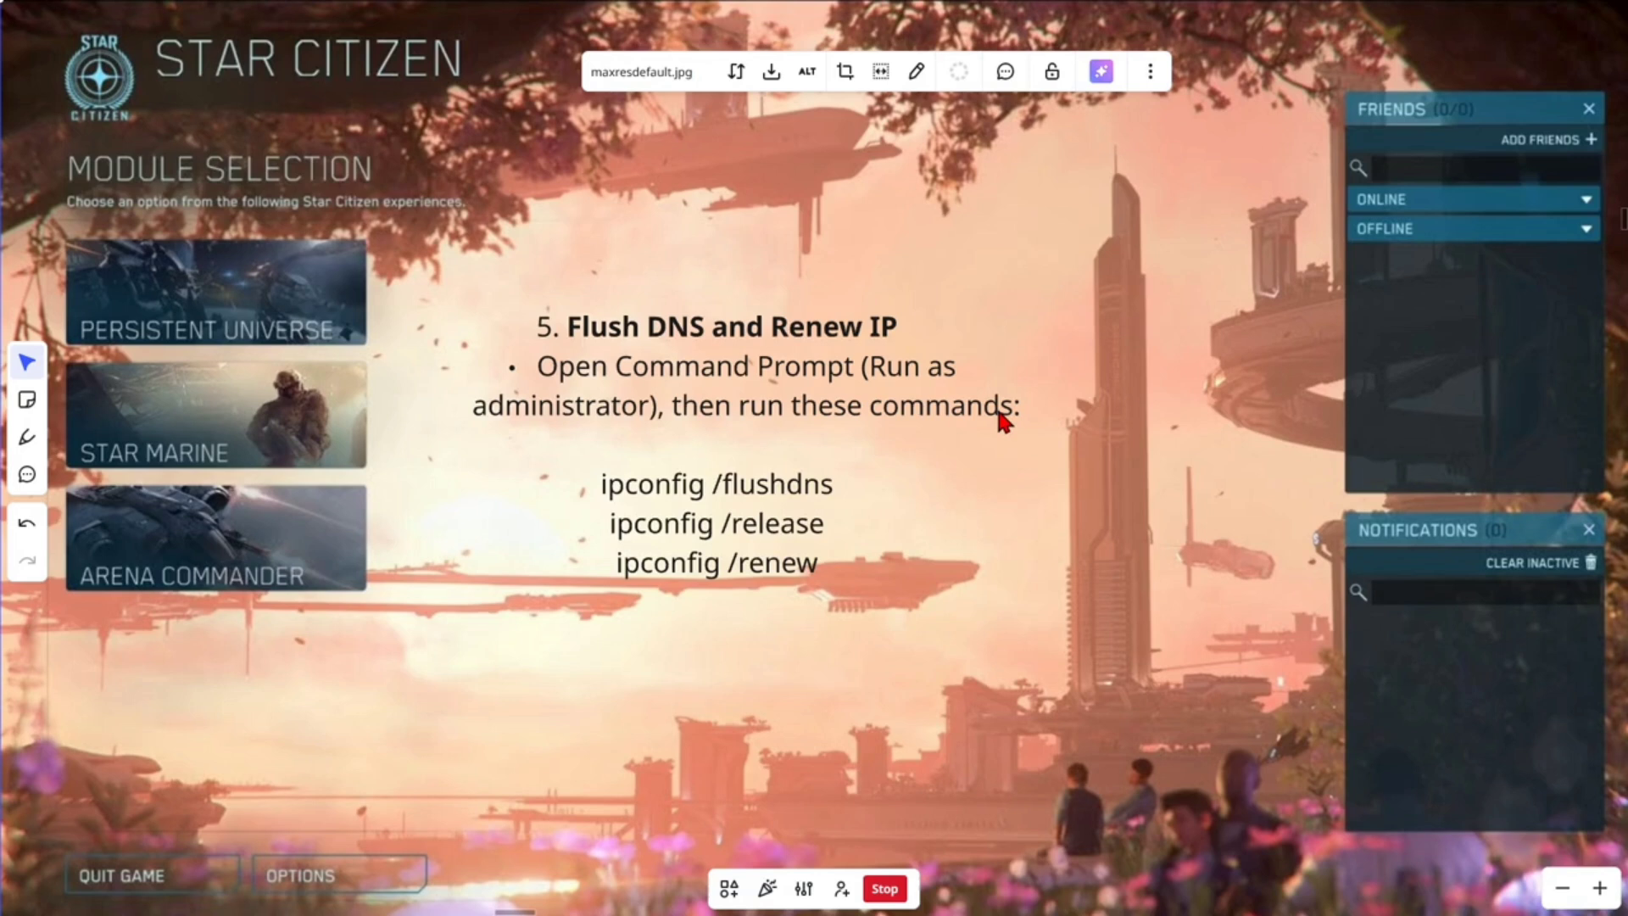
mouse_move(733, 510)
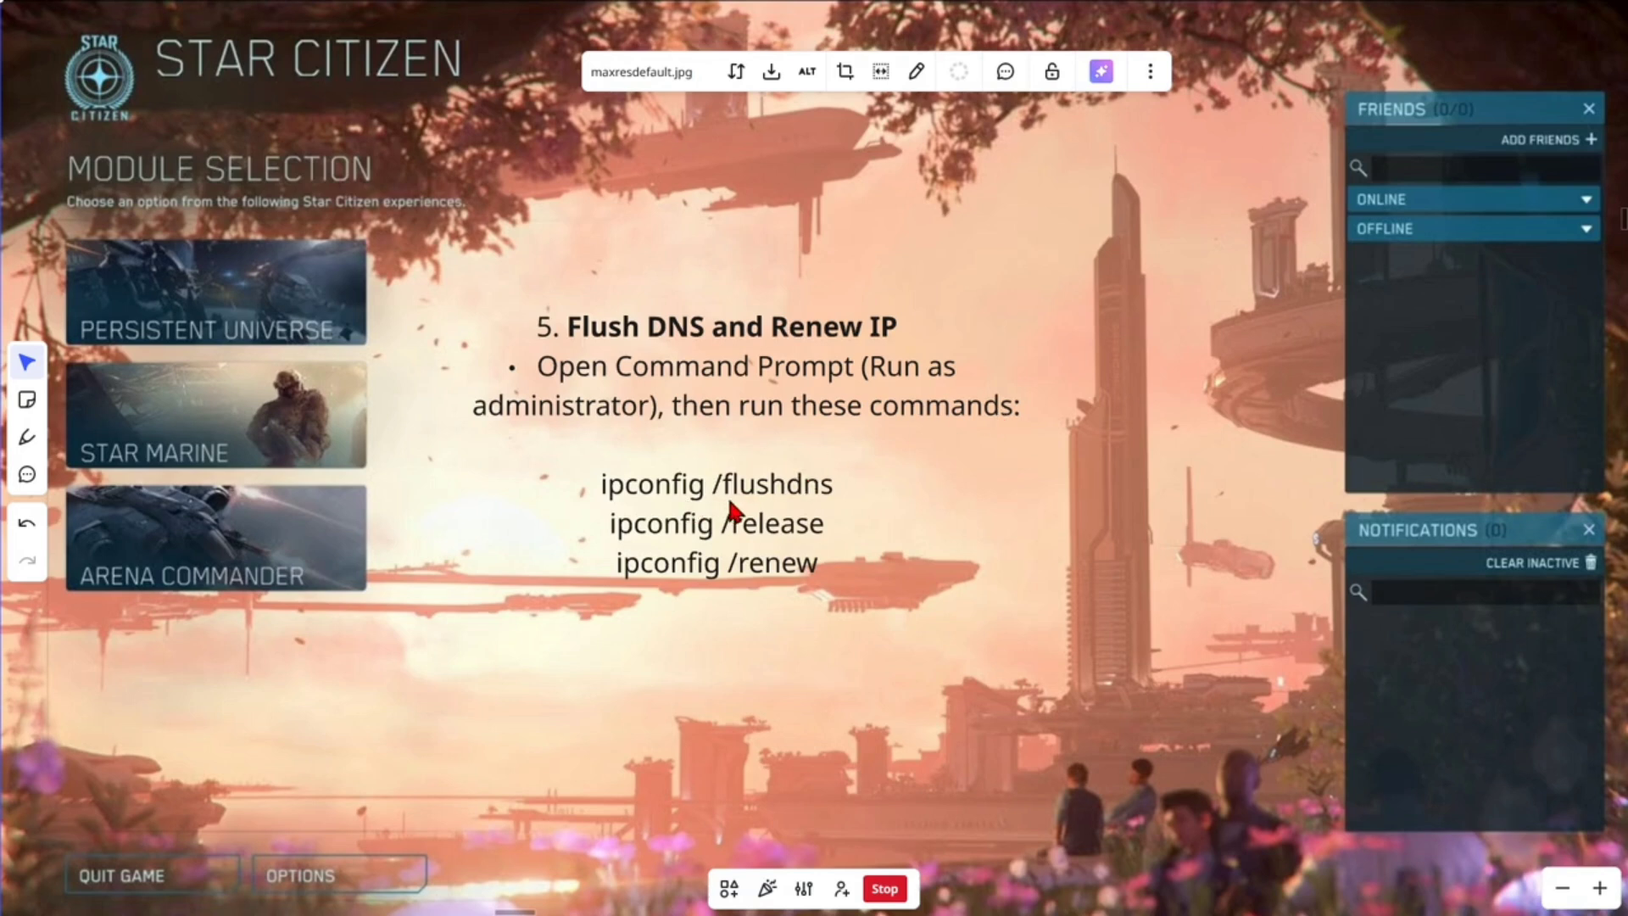
mouse_move(824, 508)
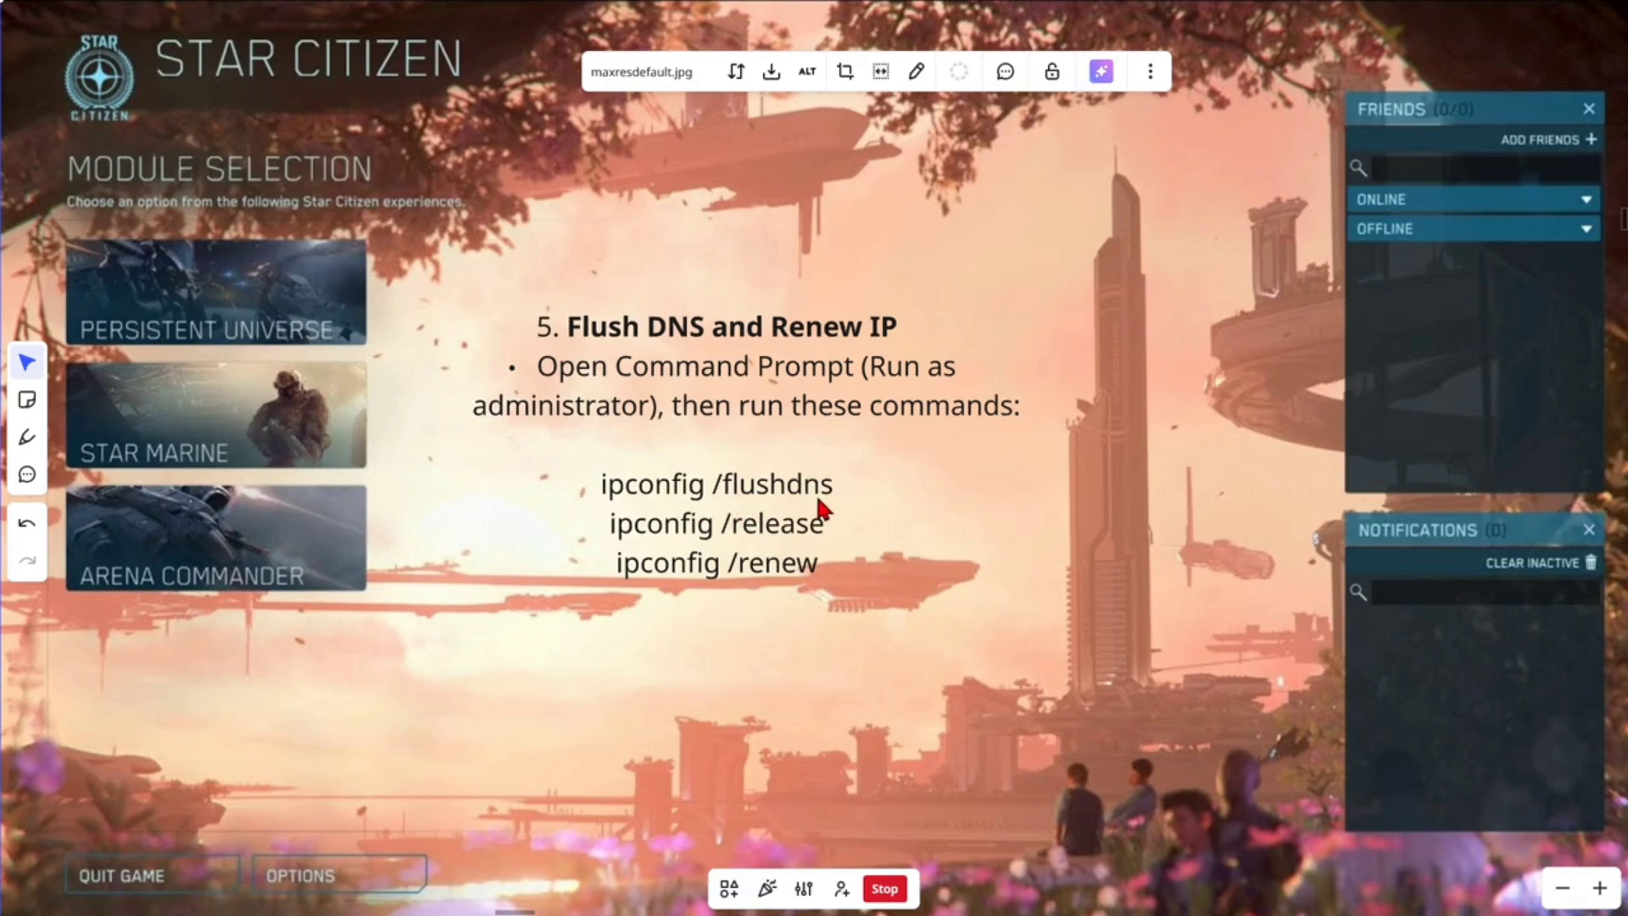
mouse_move(759, 551)
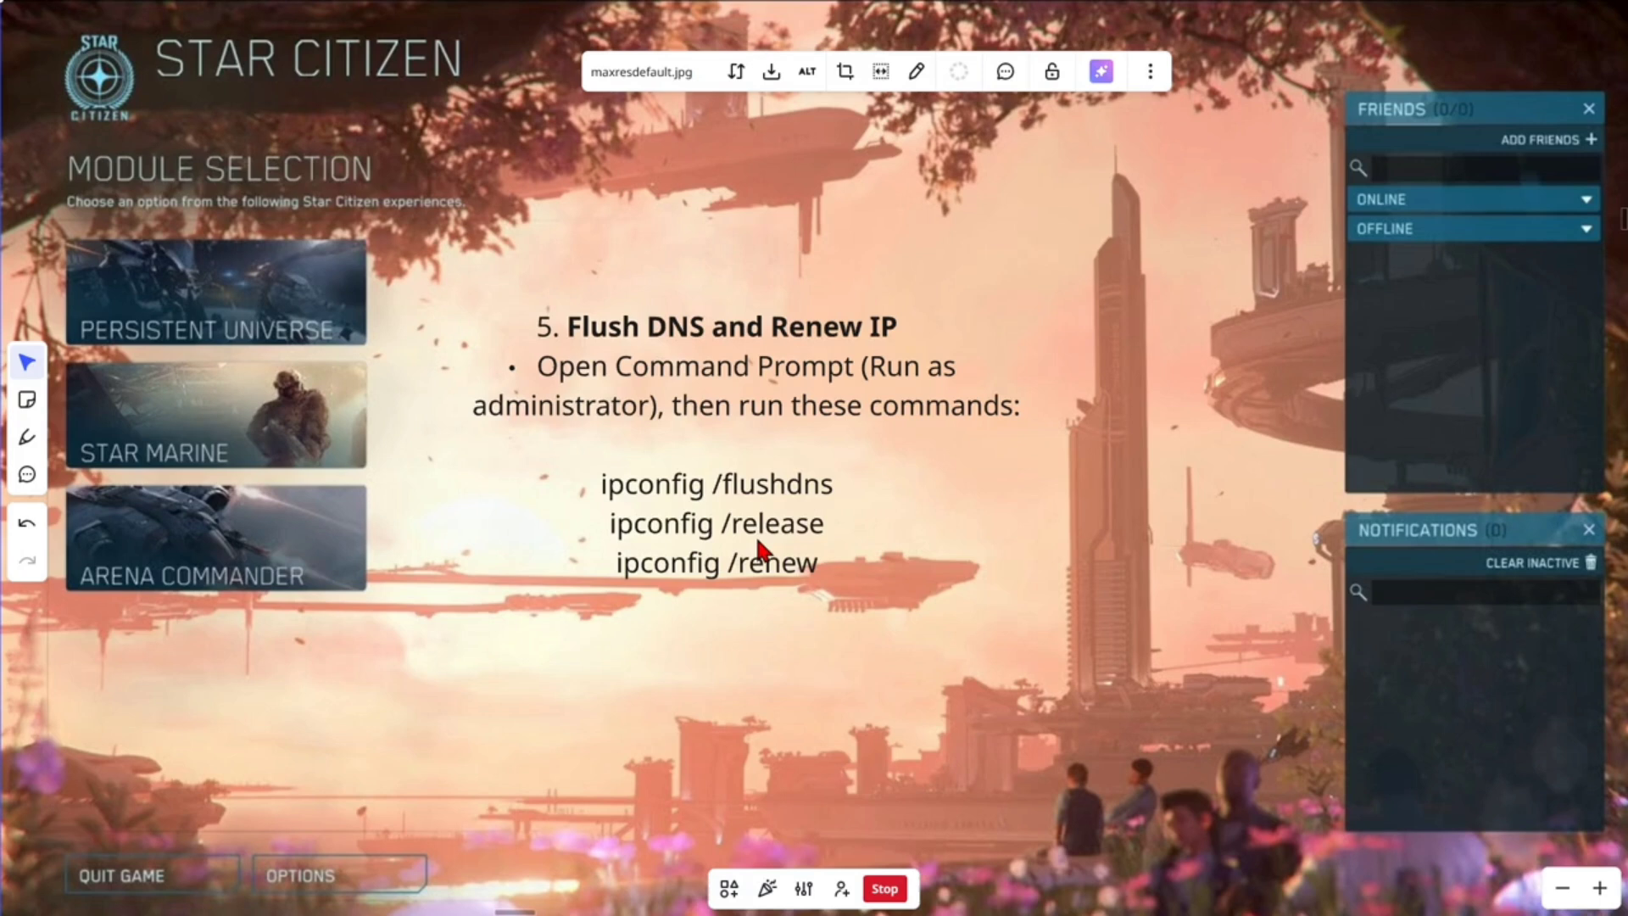
mouse_move(743, 585)
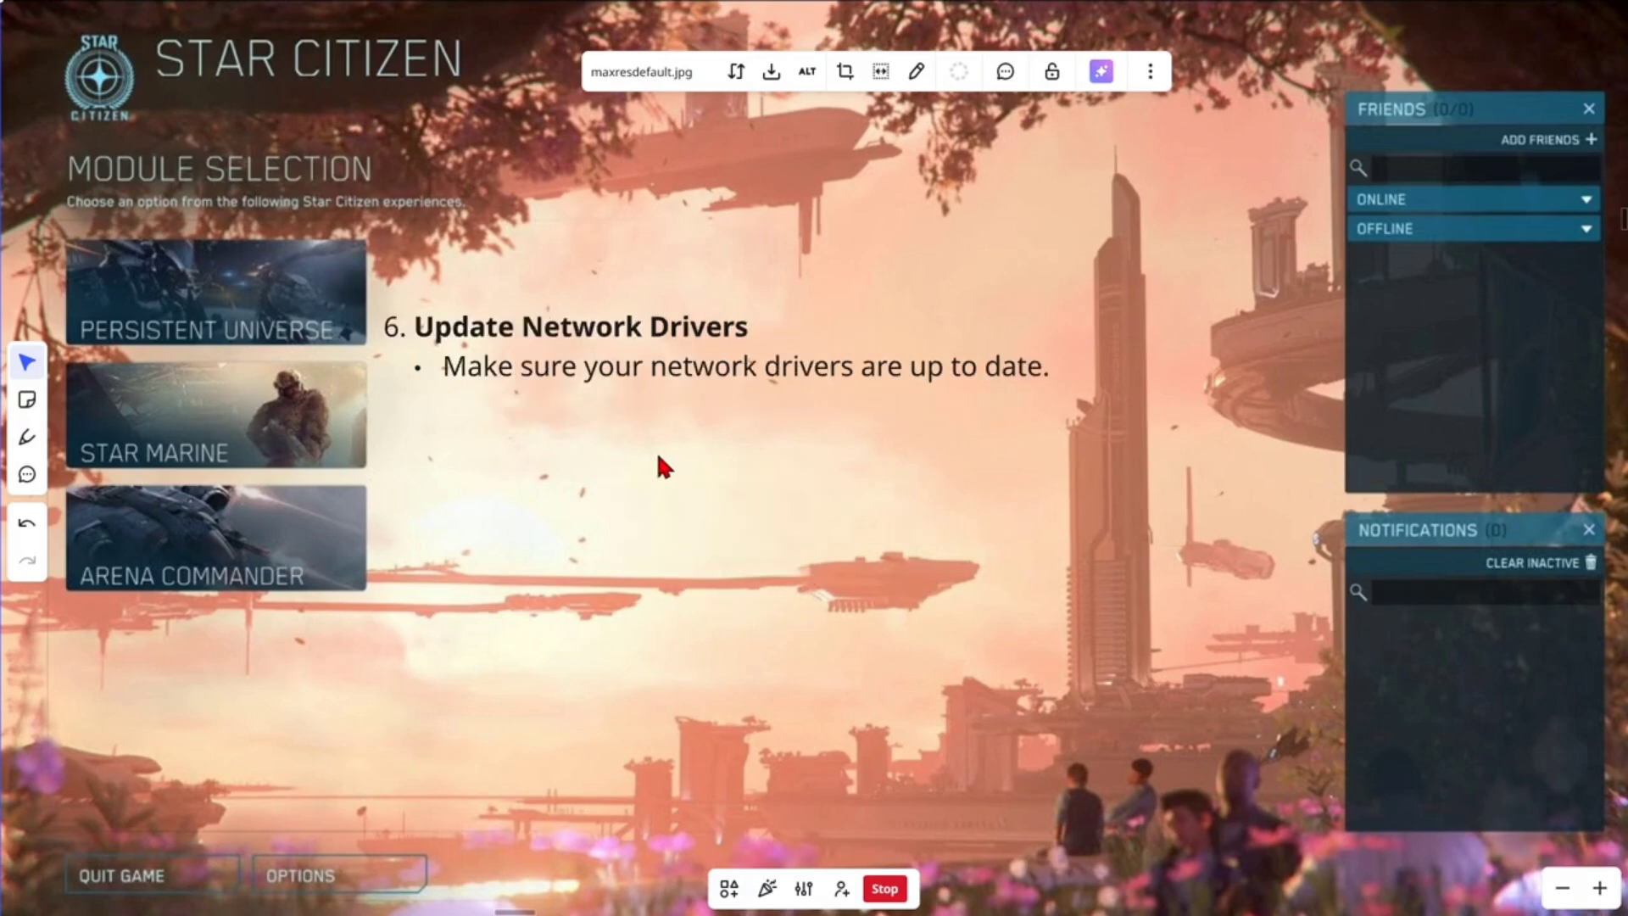
mouse_move(1090, 366)
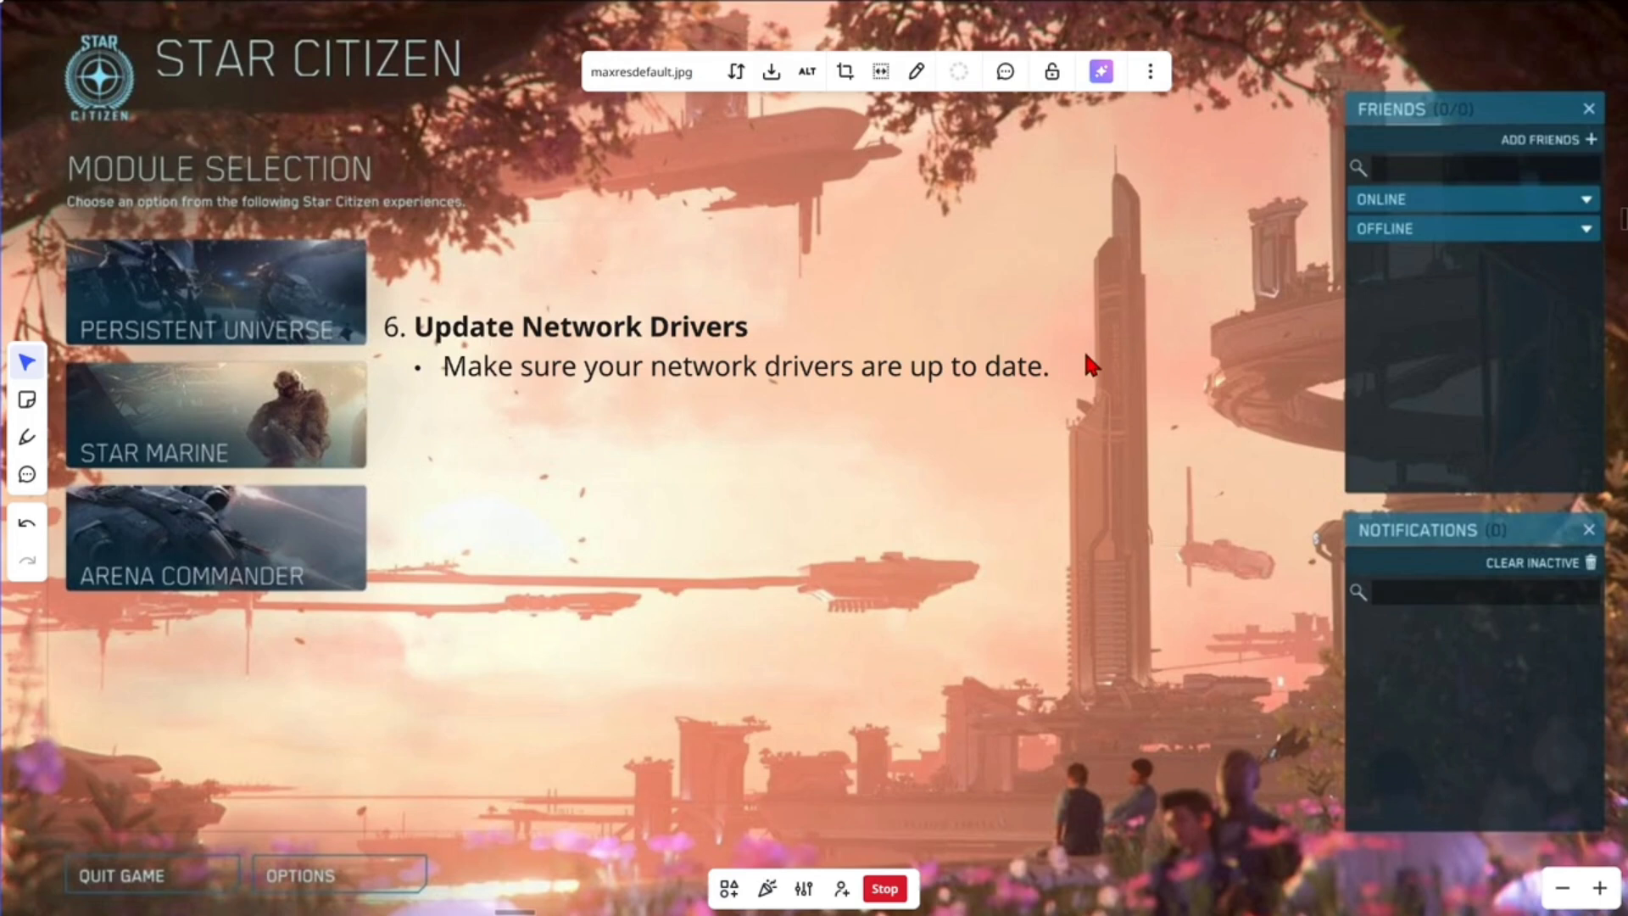
mouse_move(1099, 390)
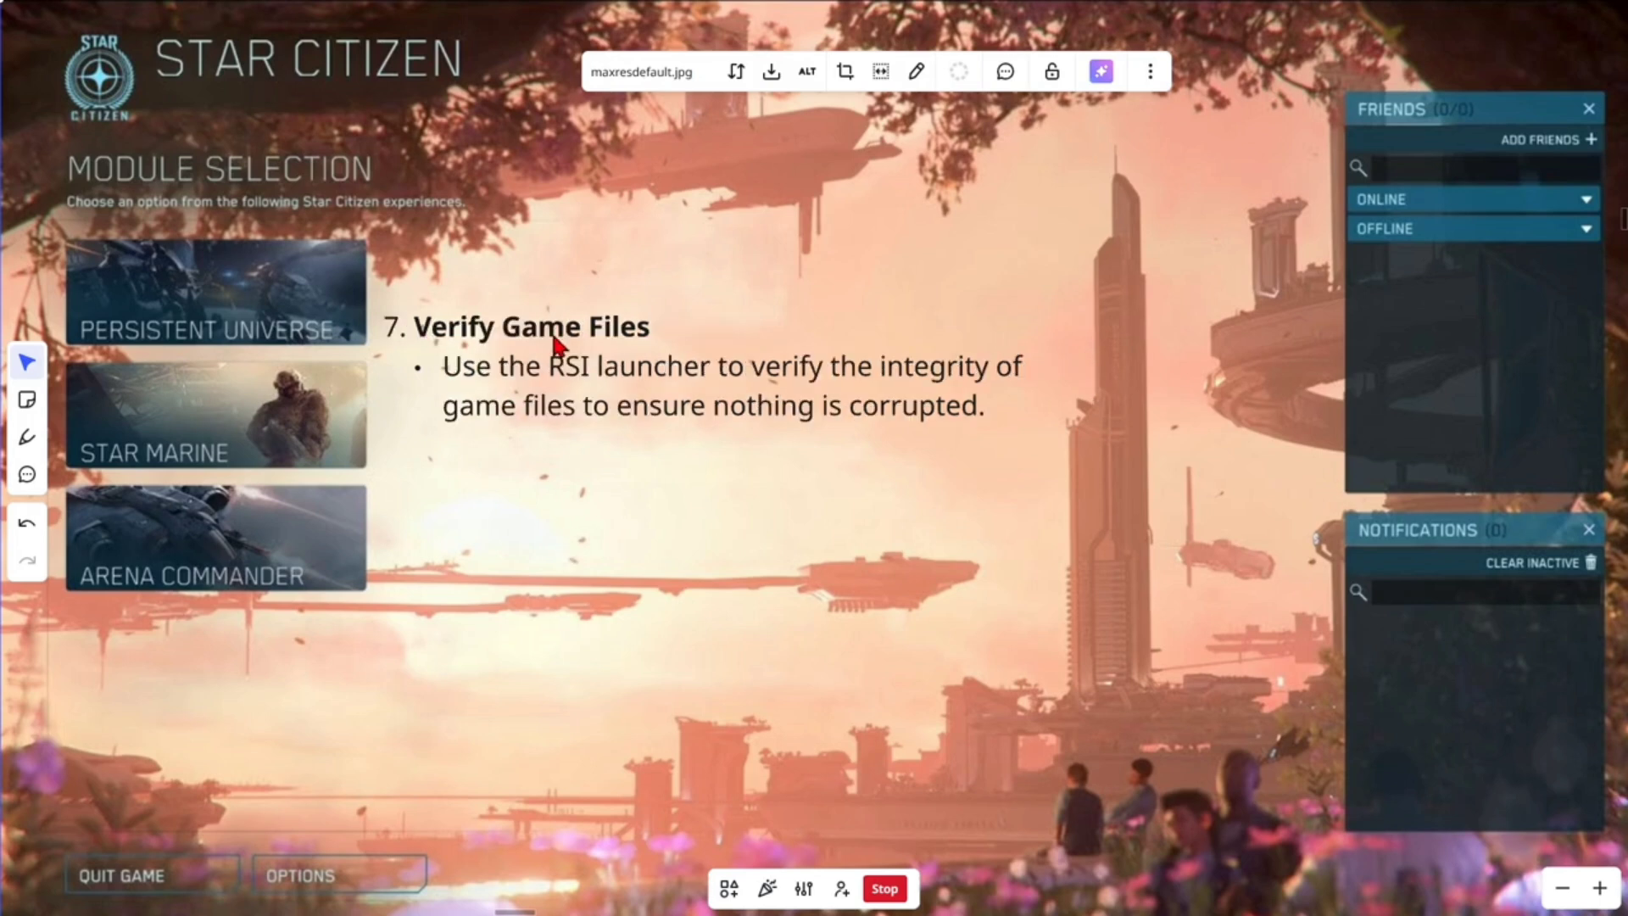
mouse_move(1051, 373)
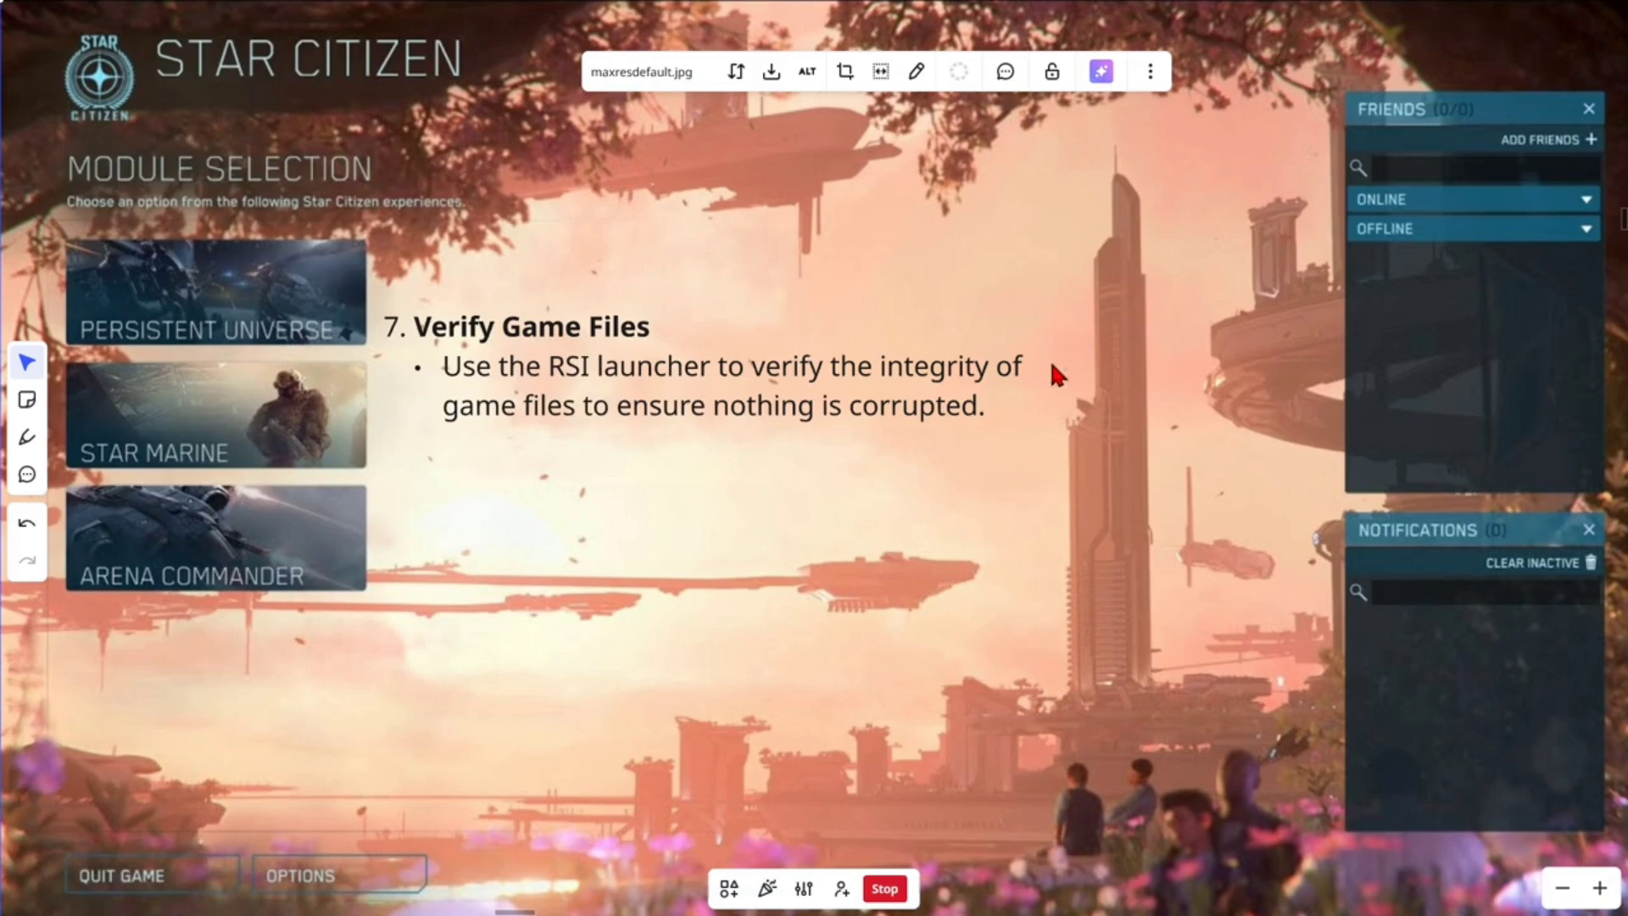
mouse_move(1082, 414)
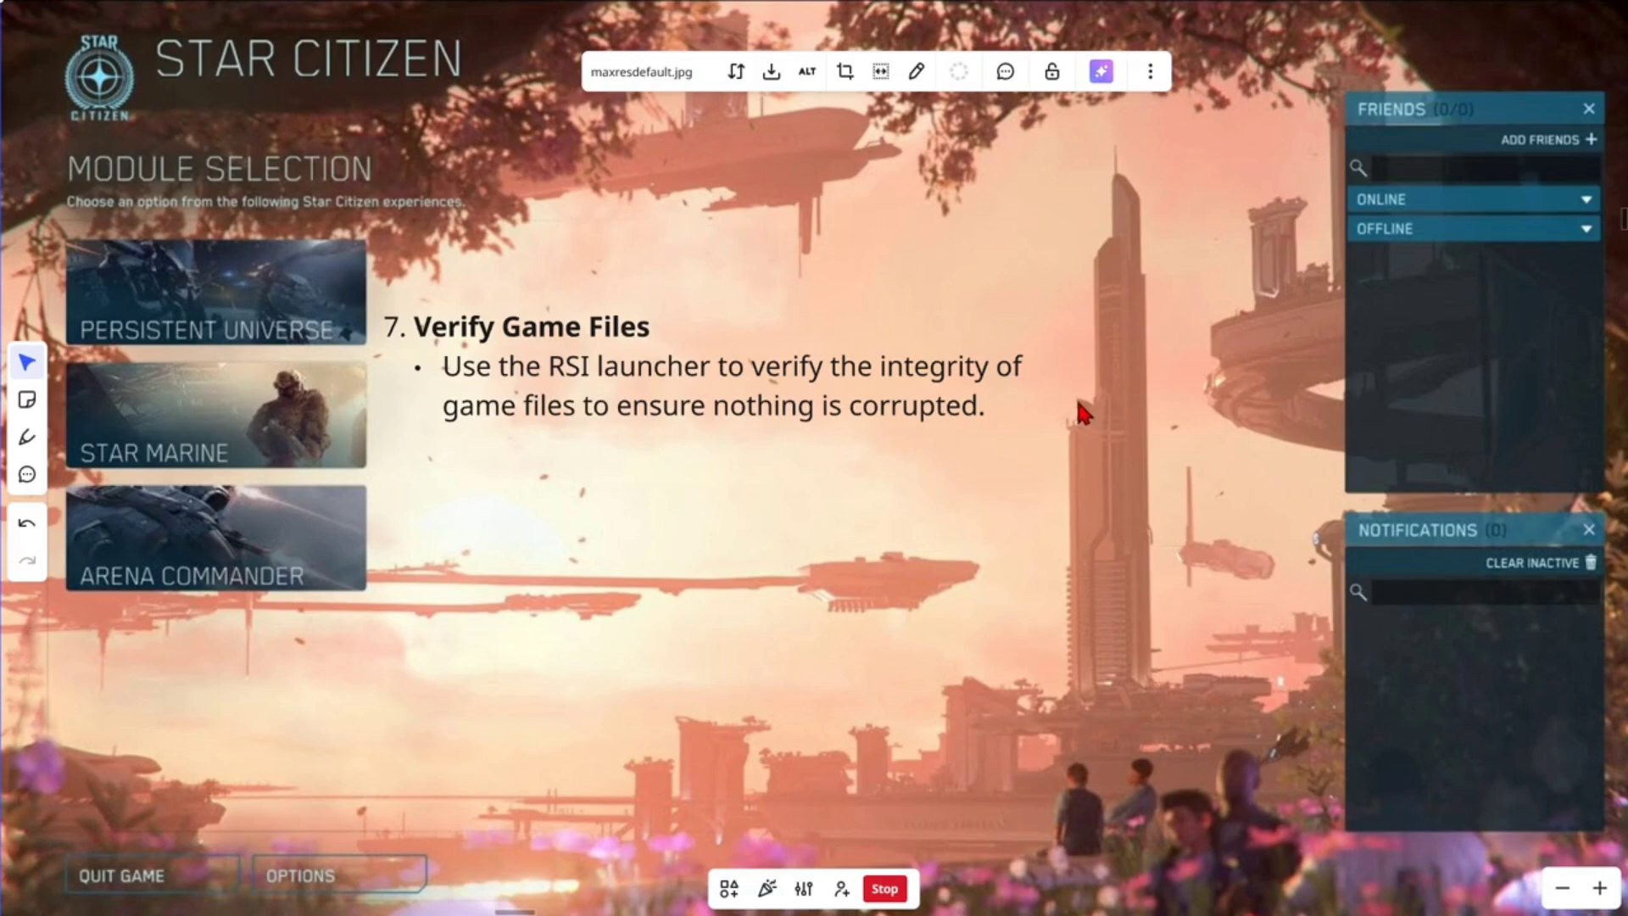
mouse_move(687, 451)
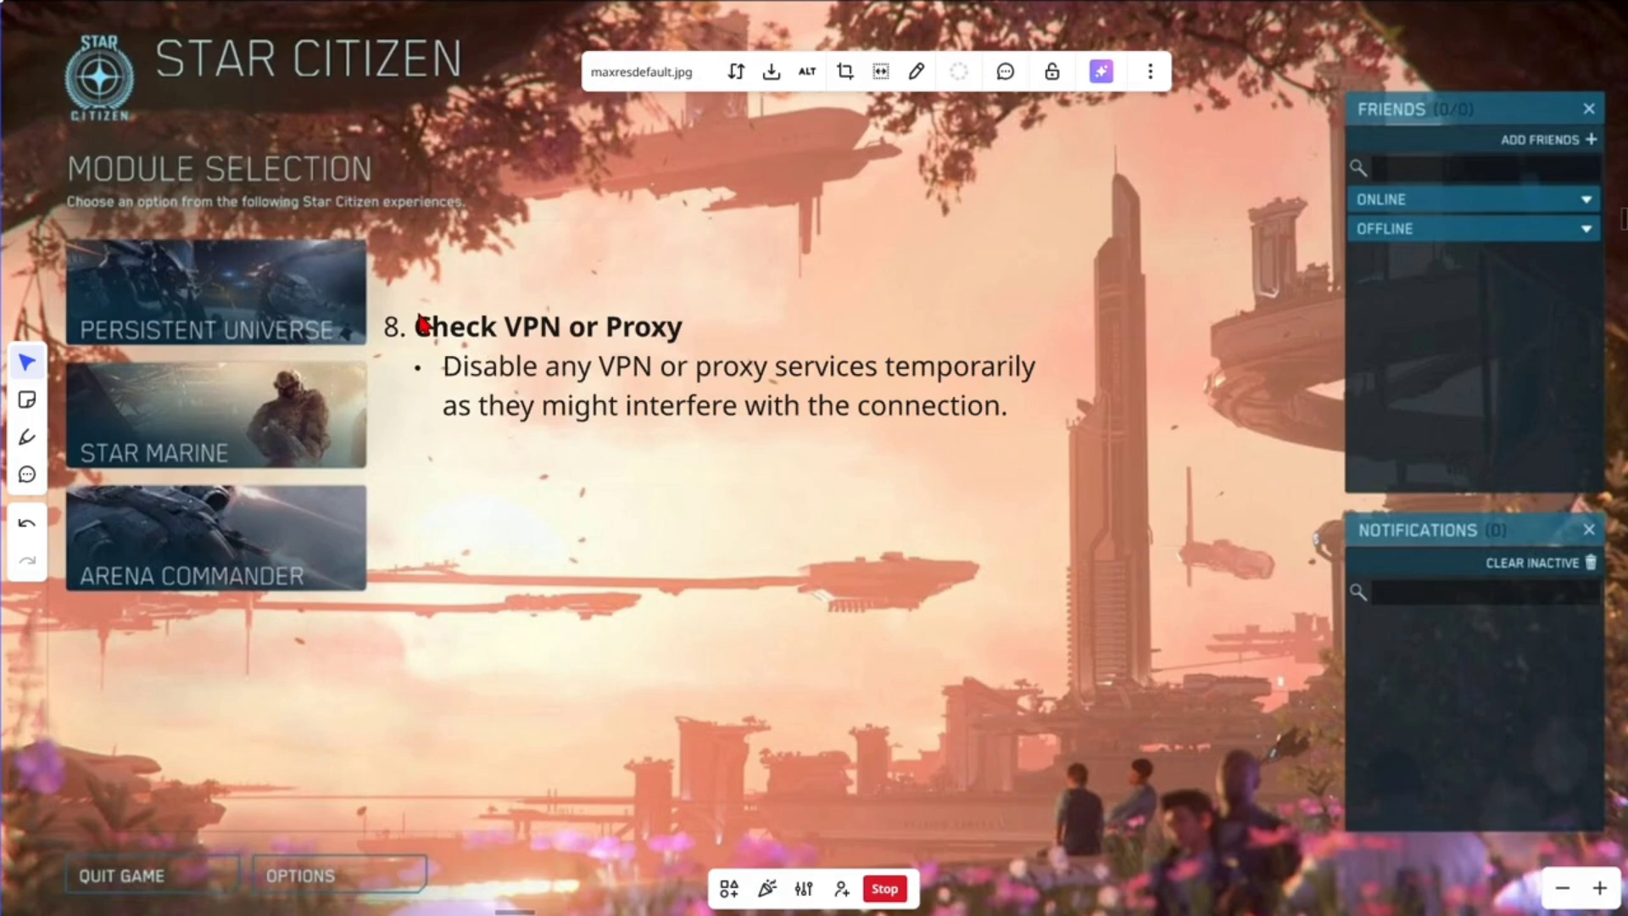
mouse_move(763, 460)
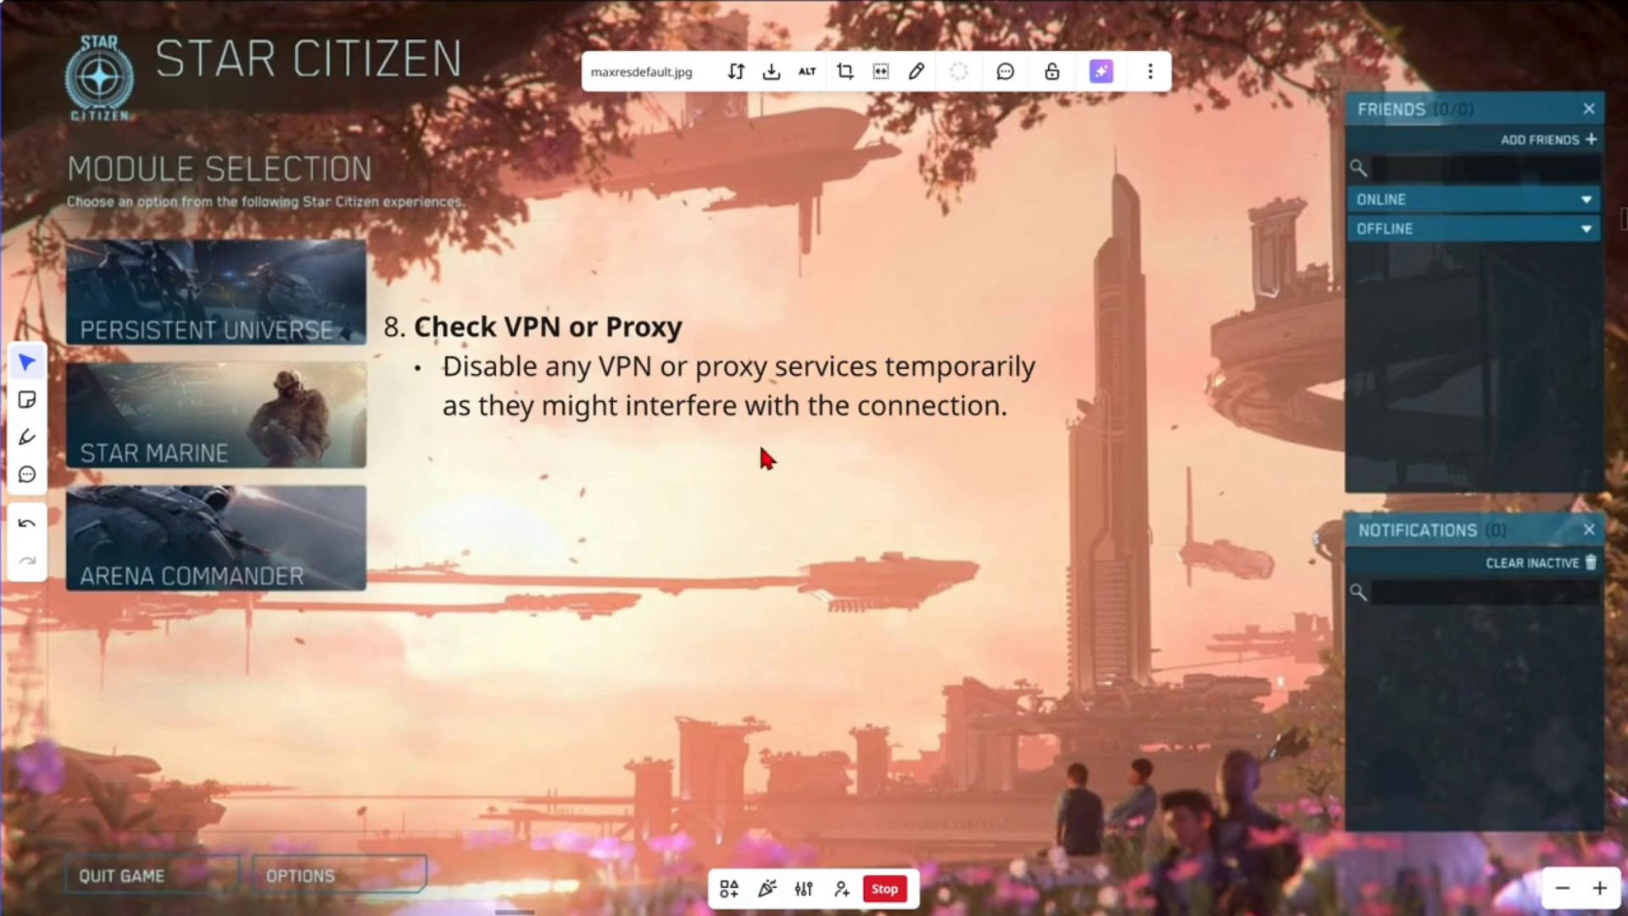
mouse_move(1126, 390)
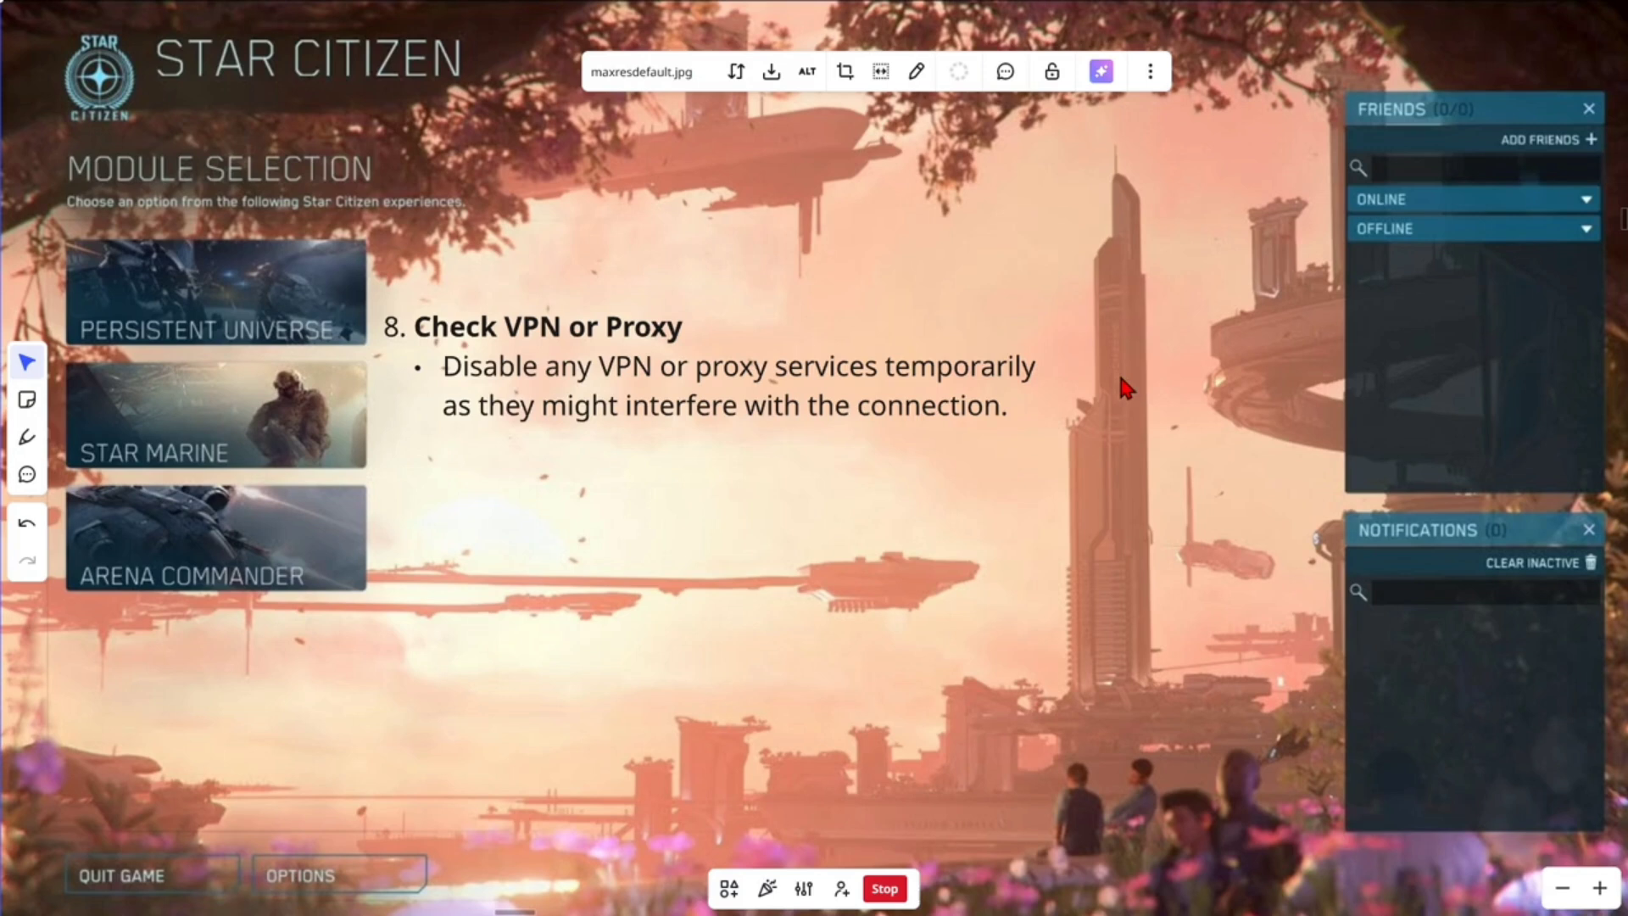
mouse_move(502, 471)
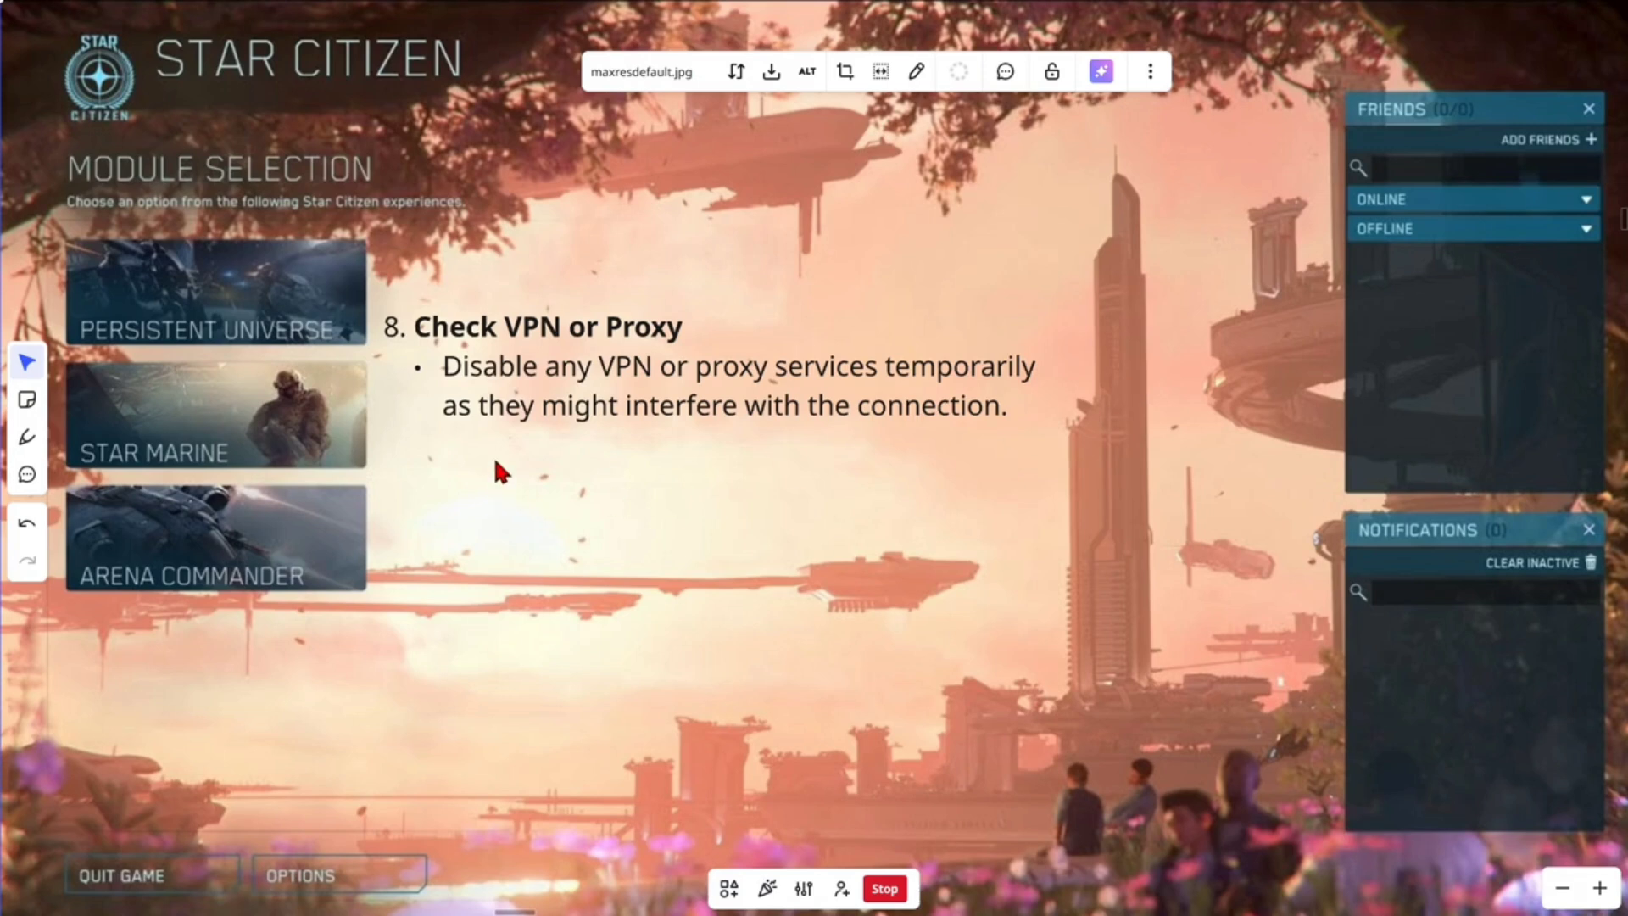